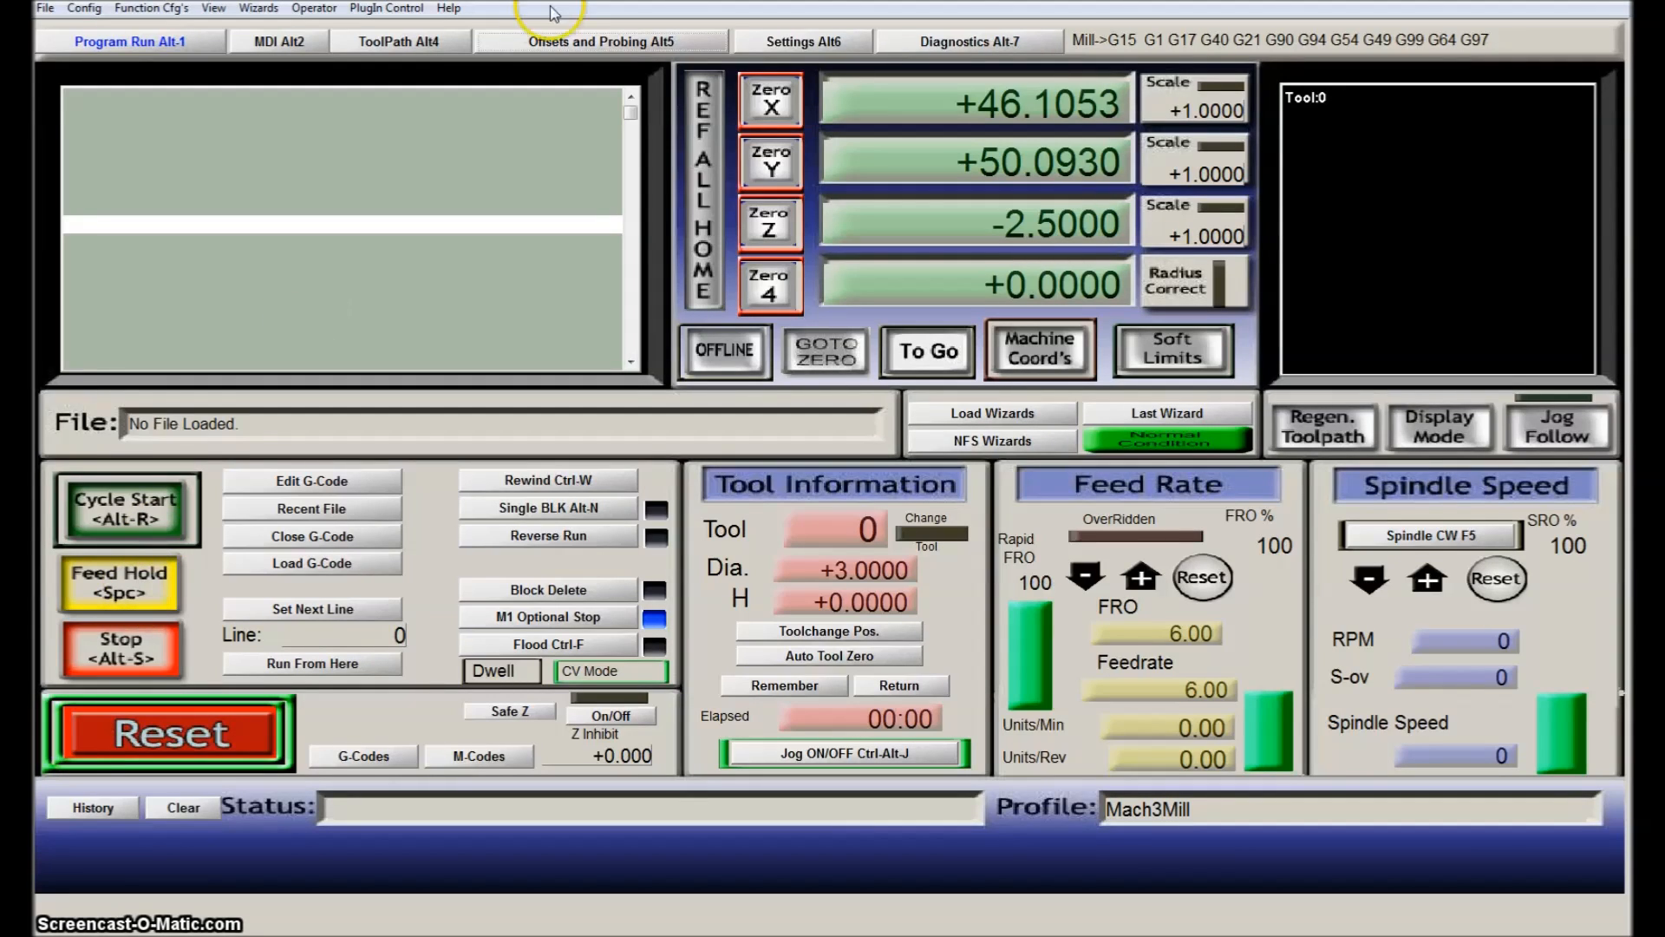
mouse_move(536, 50)
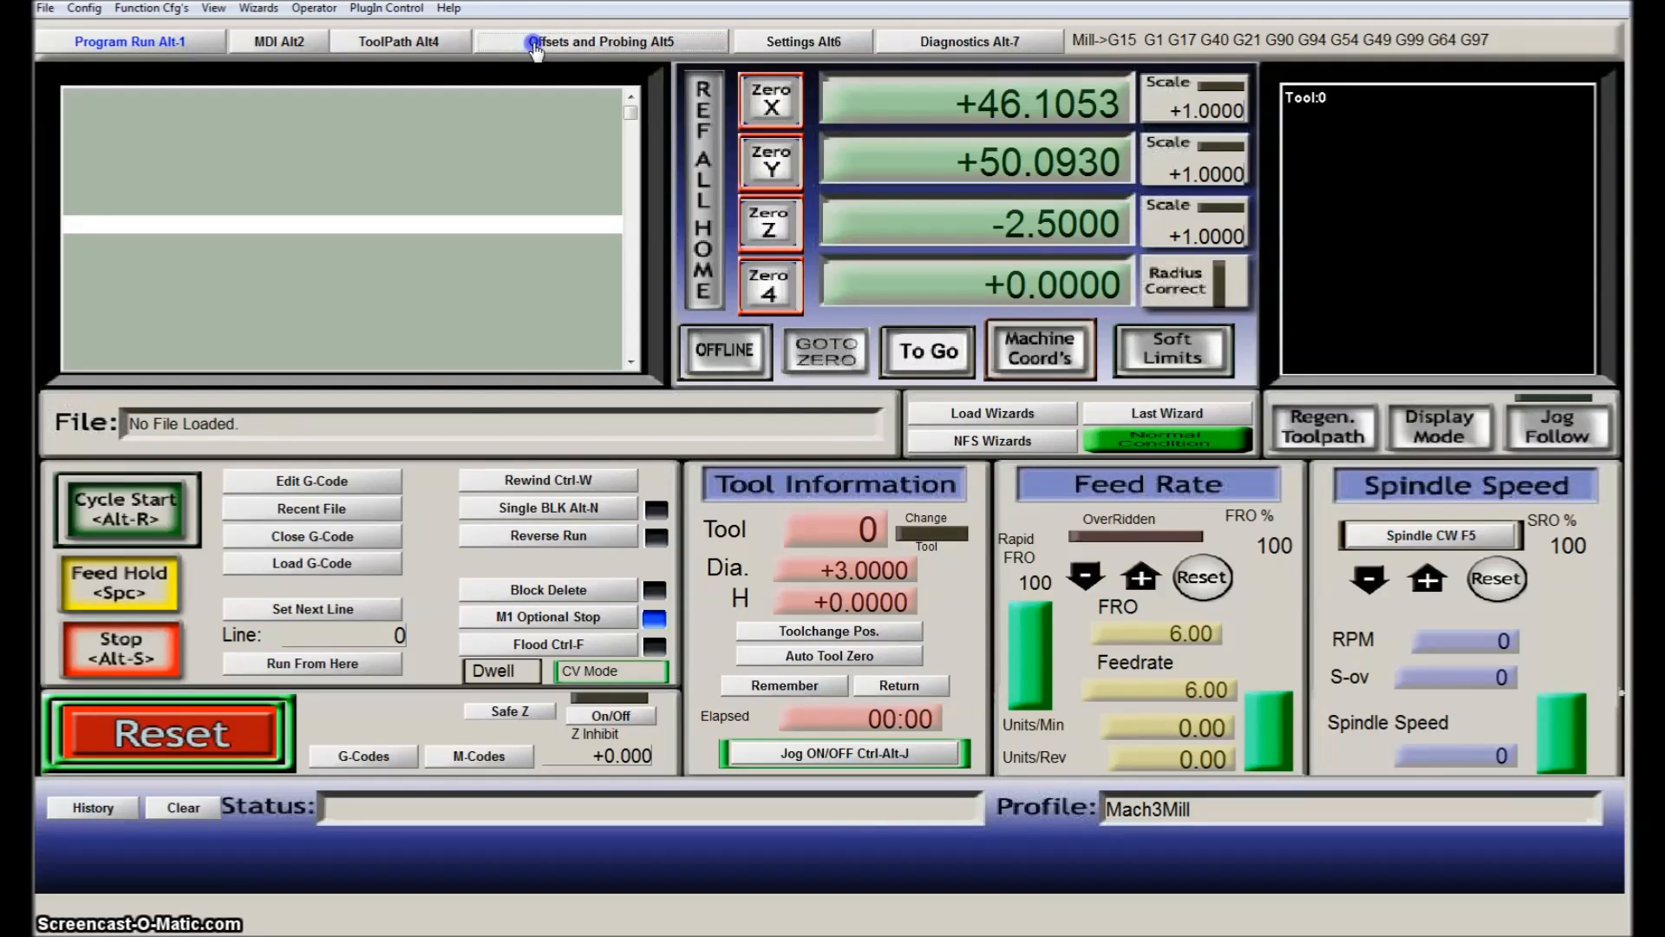
Step: Switch to the Offsets and Probing (Alt5) screen showing the metric tool-probing panel
click(600, 40)
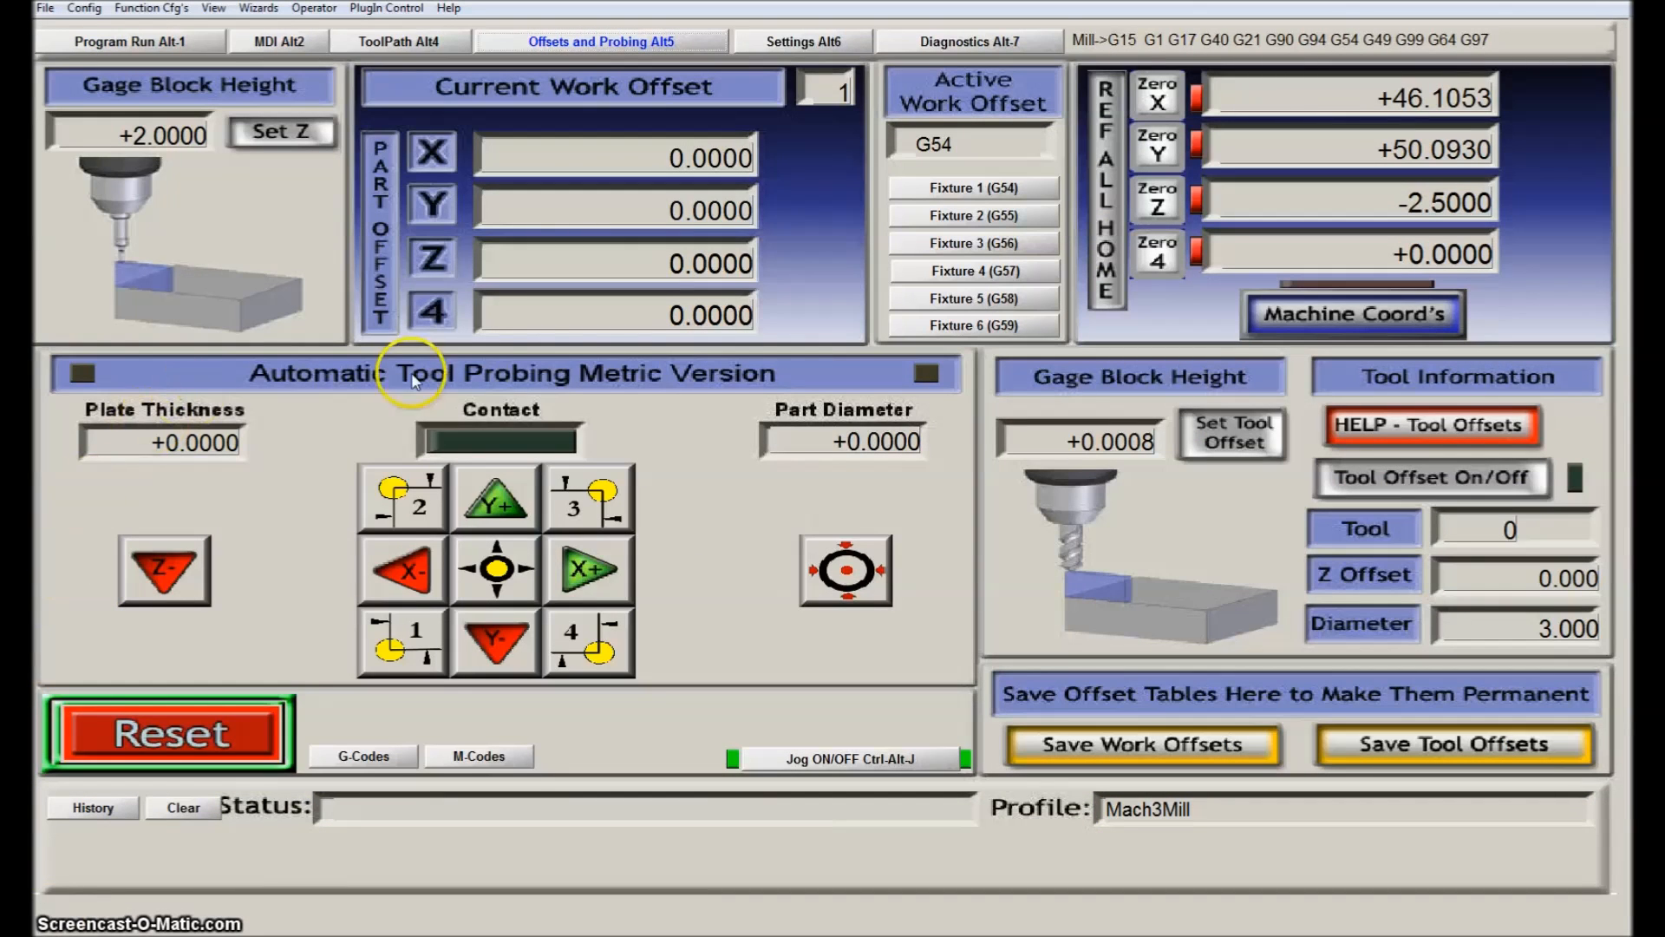
mouse_move(354, 765)
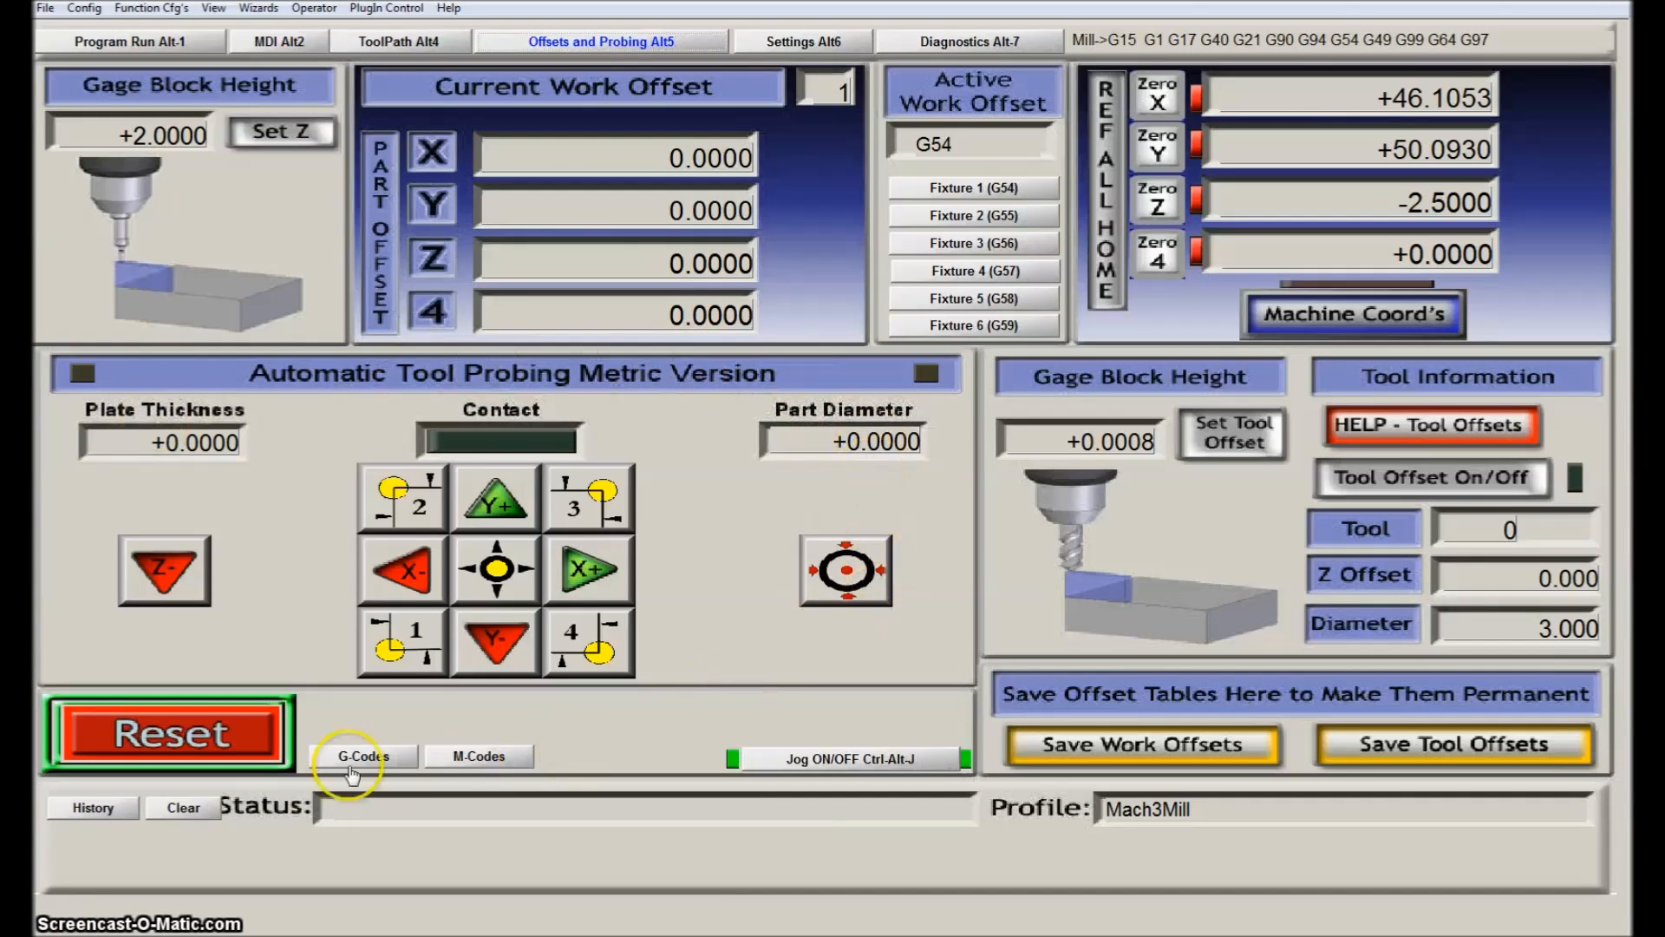
mouse_move(160, 442)
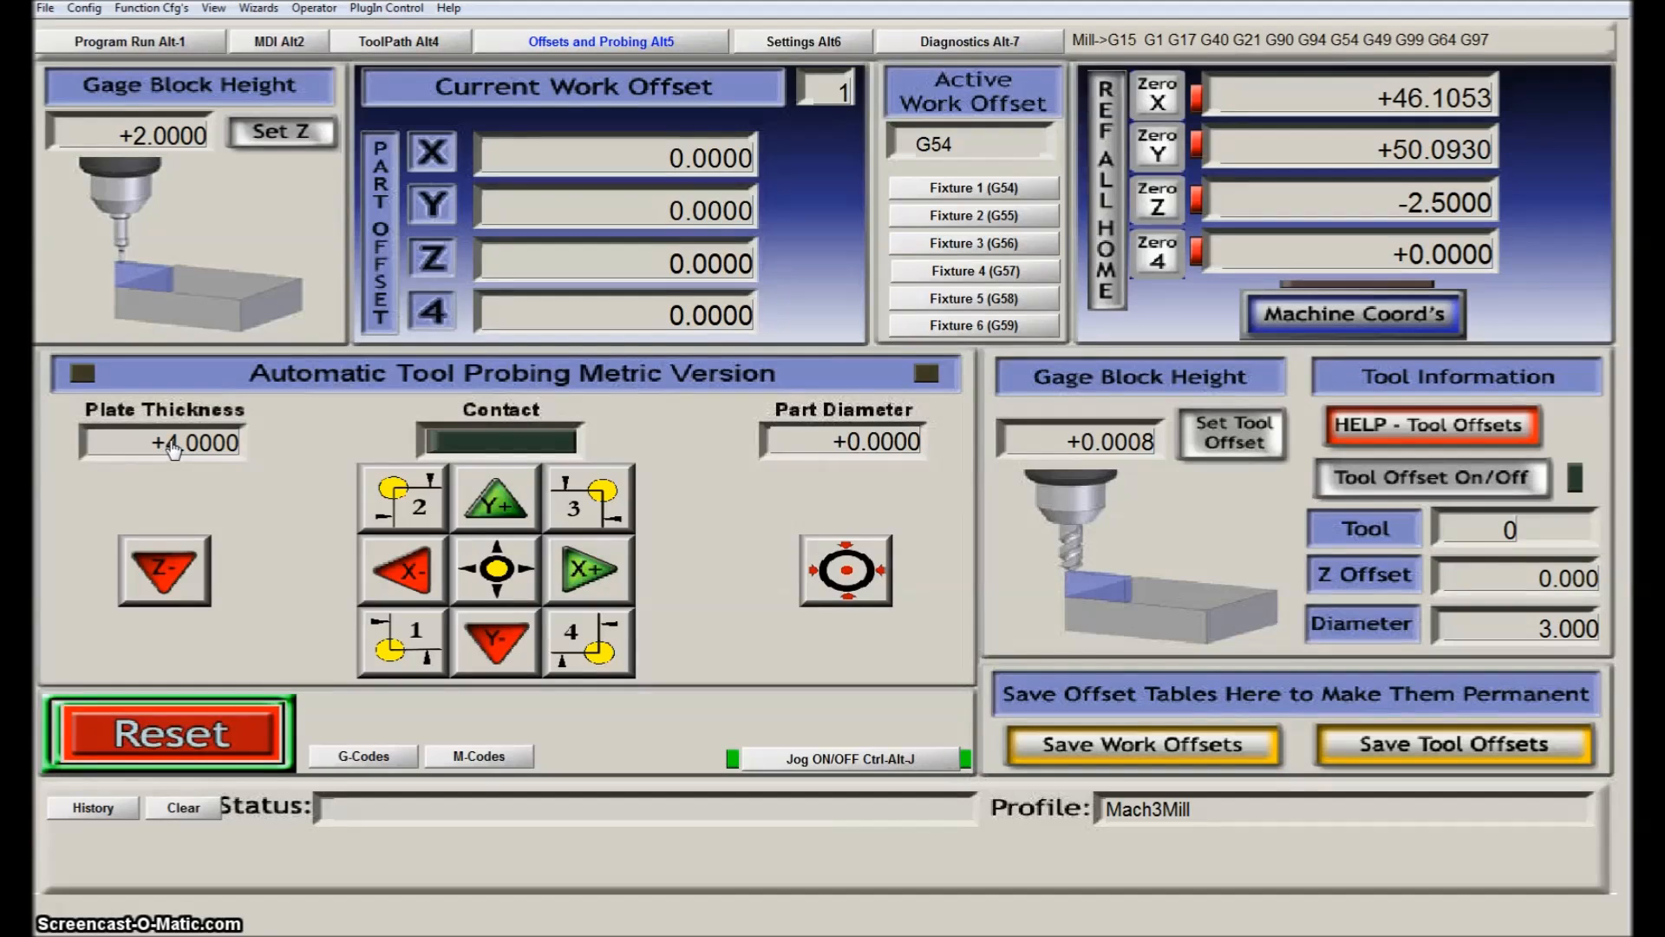
mouse_move(134, 506)
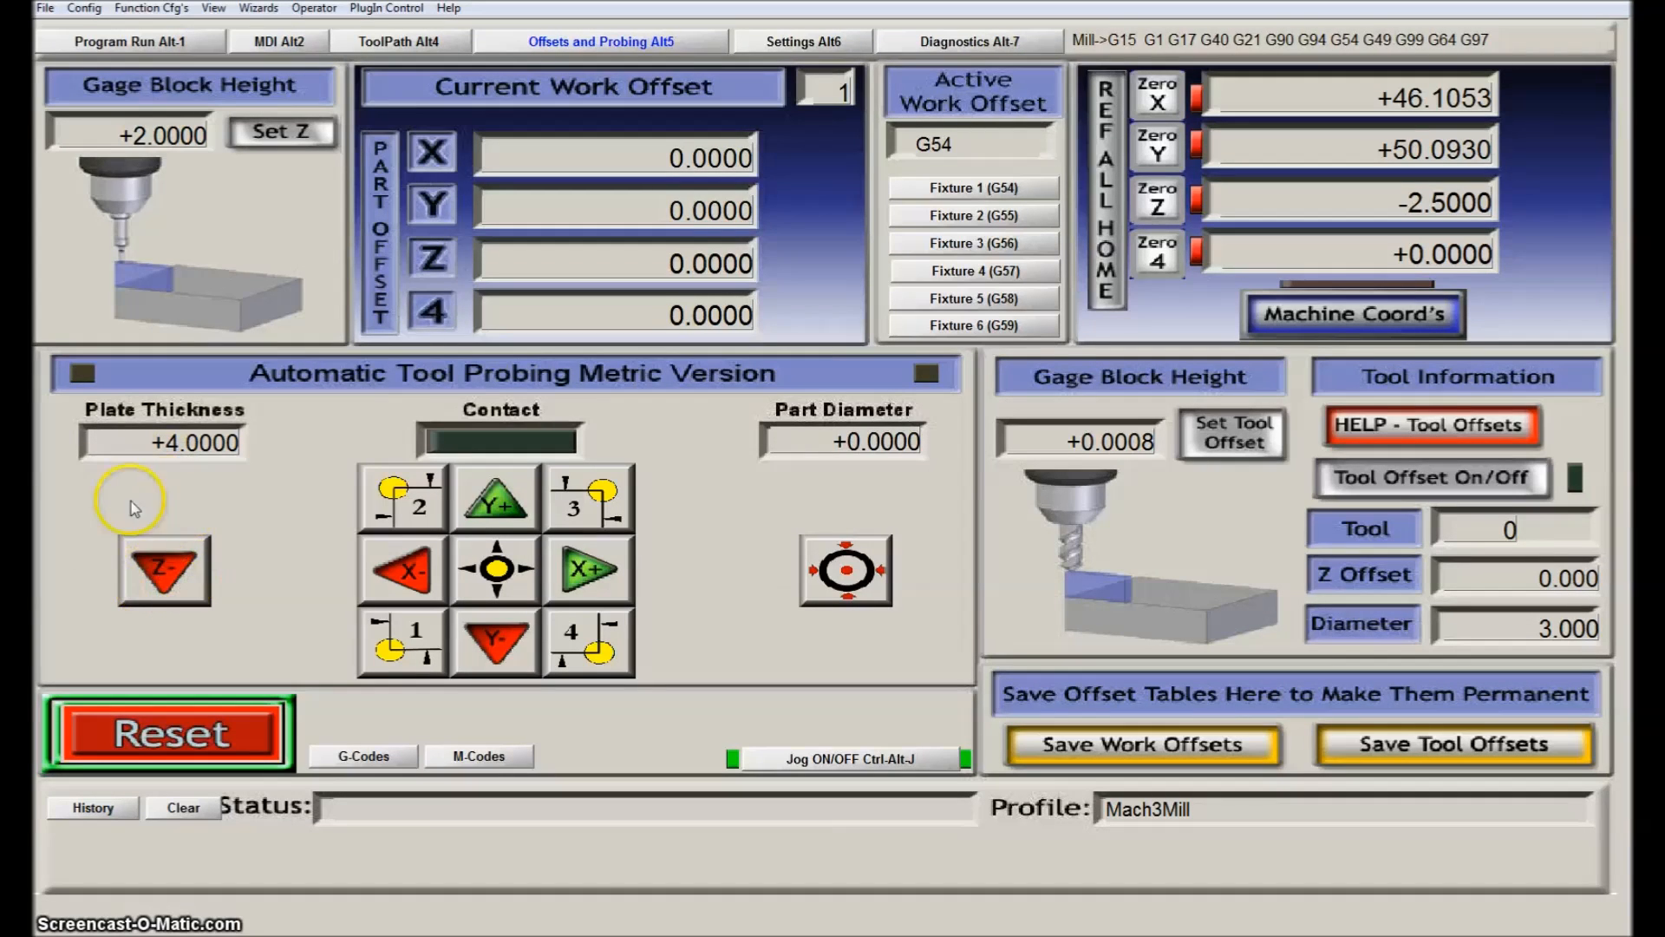
mouse_move(210, 560)
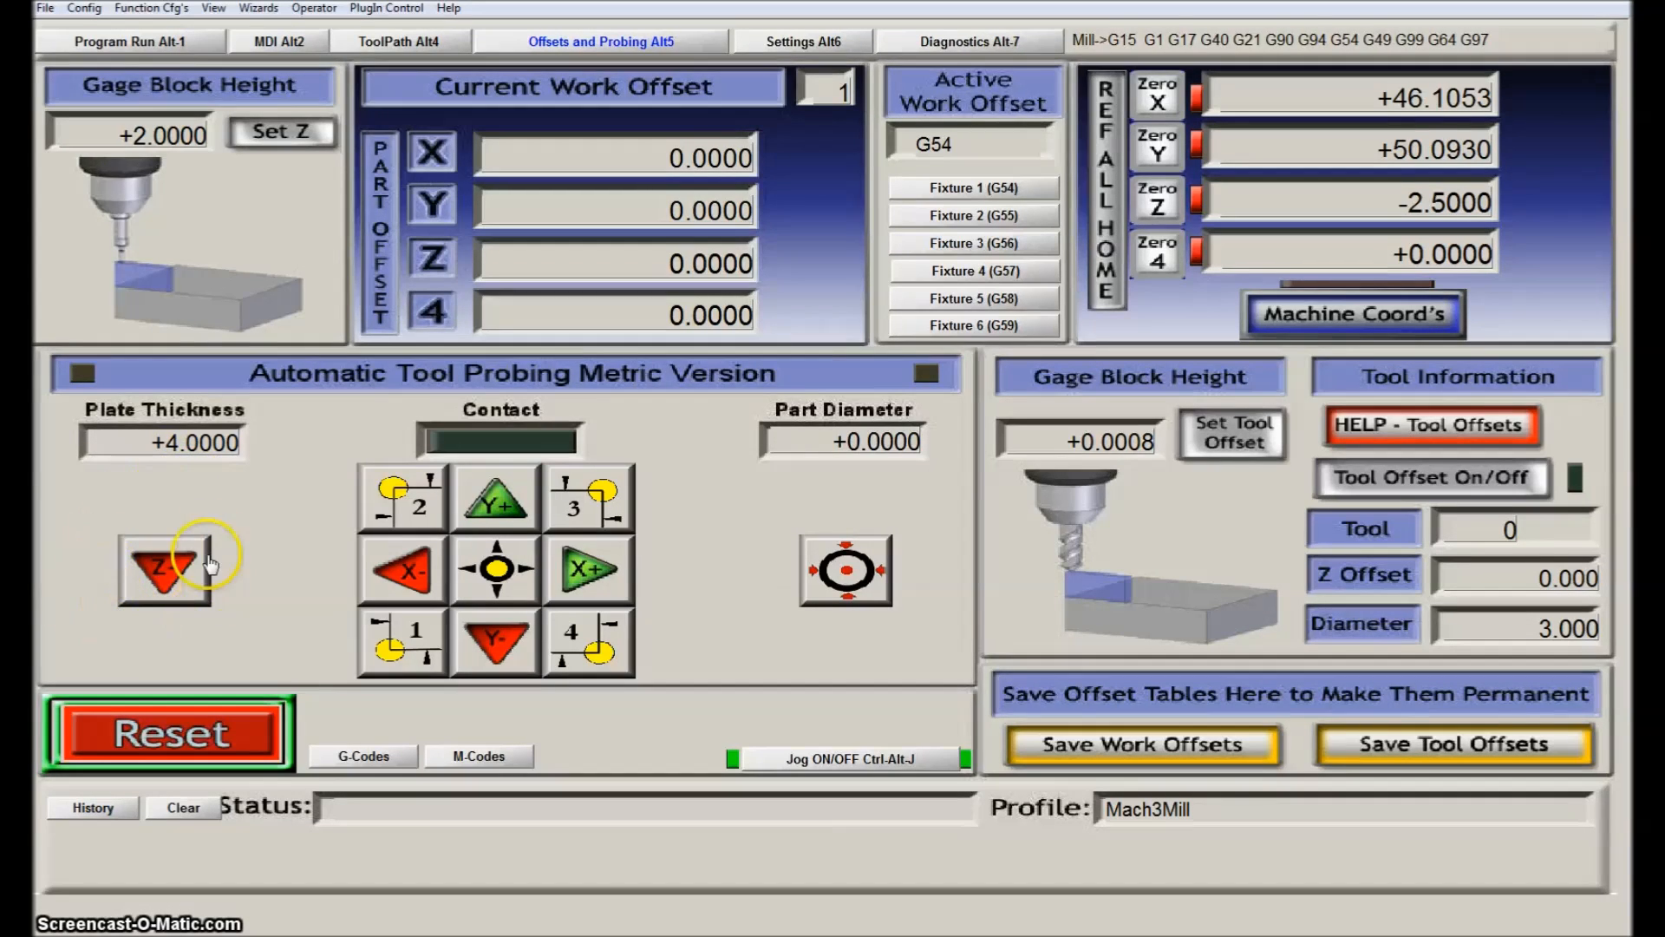
mouse_move(169, 569)
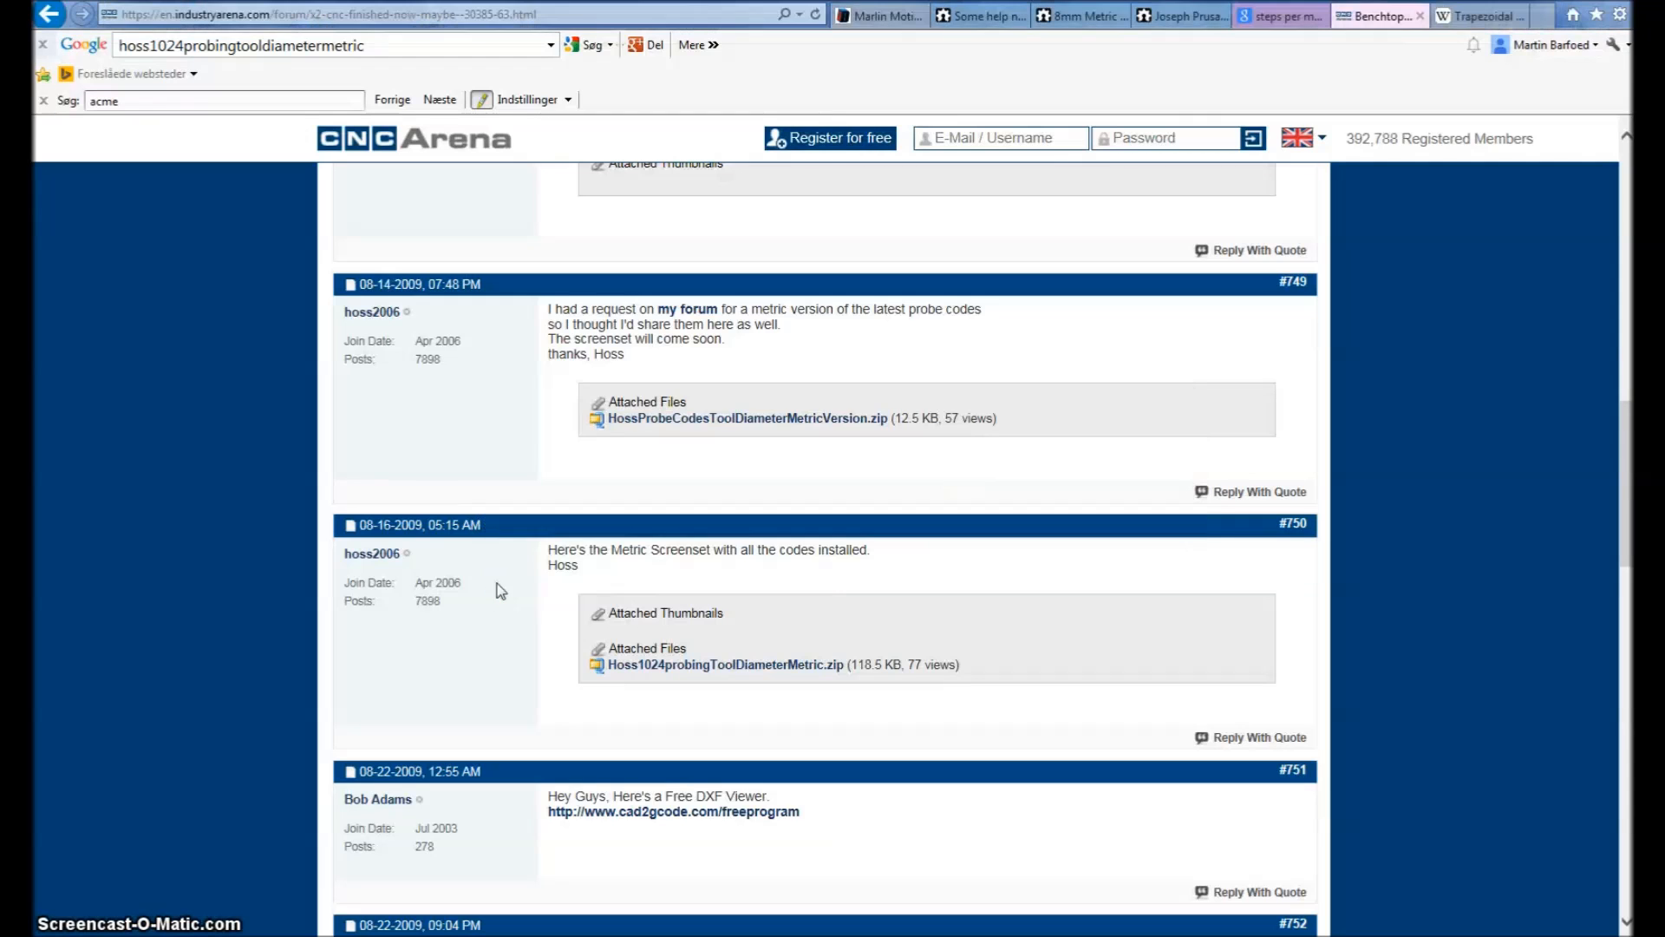
mouse_move(281, 297)
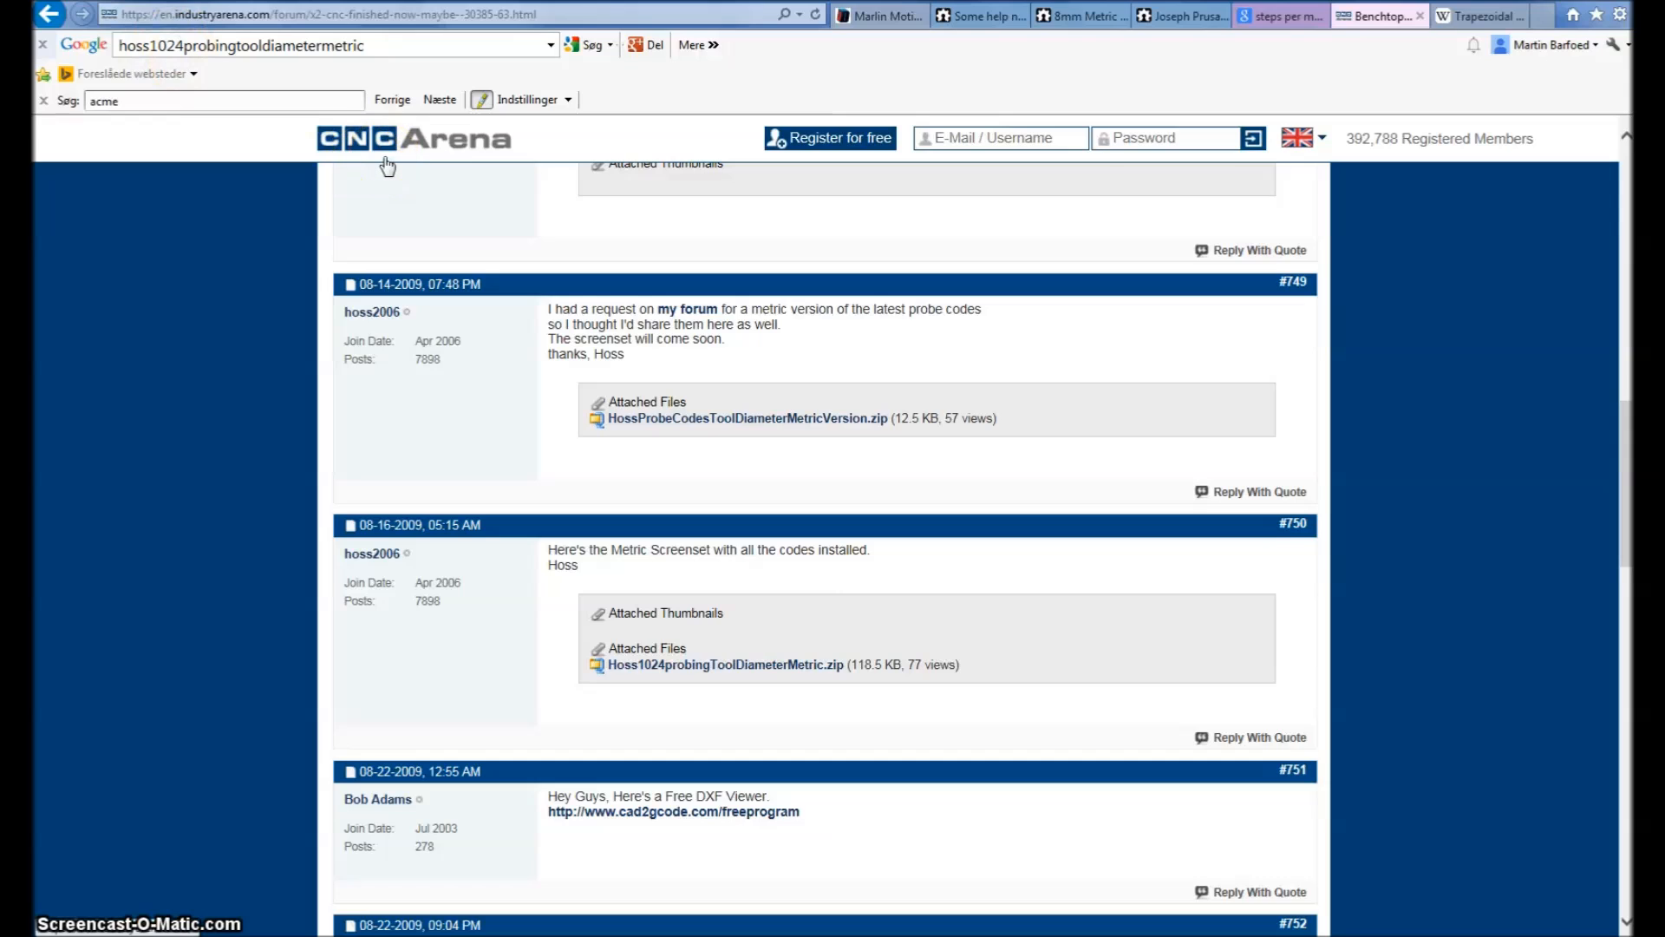
mouse_move(175, 154)
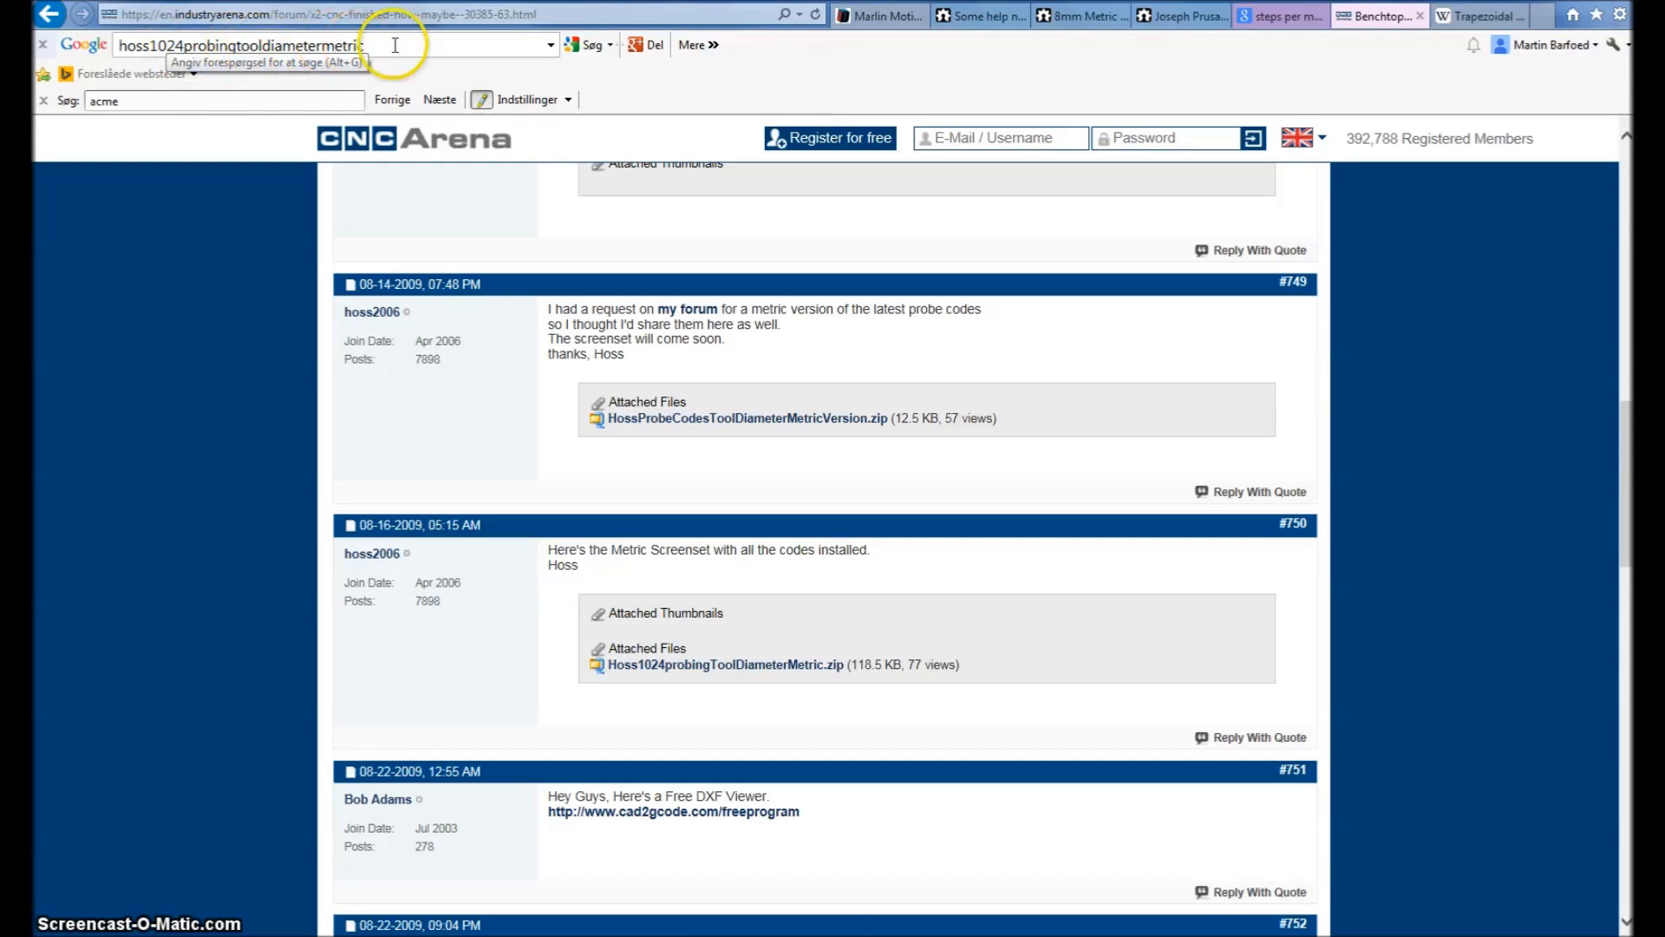
mouse_move(1090, 706)
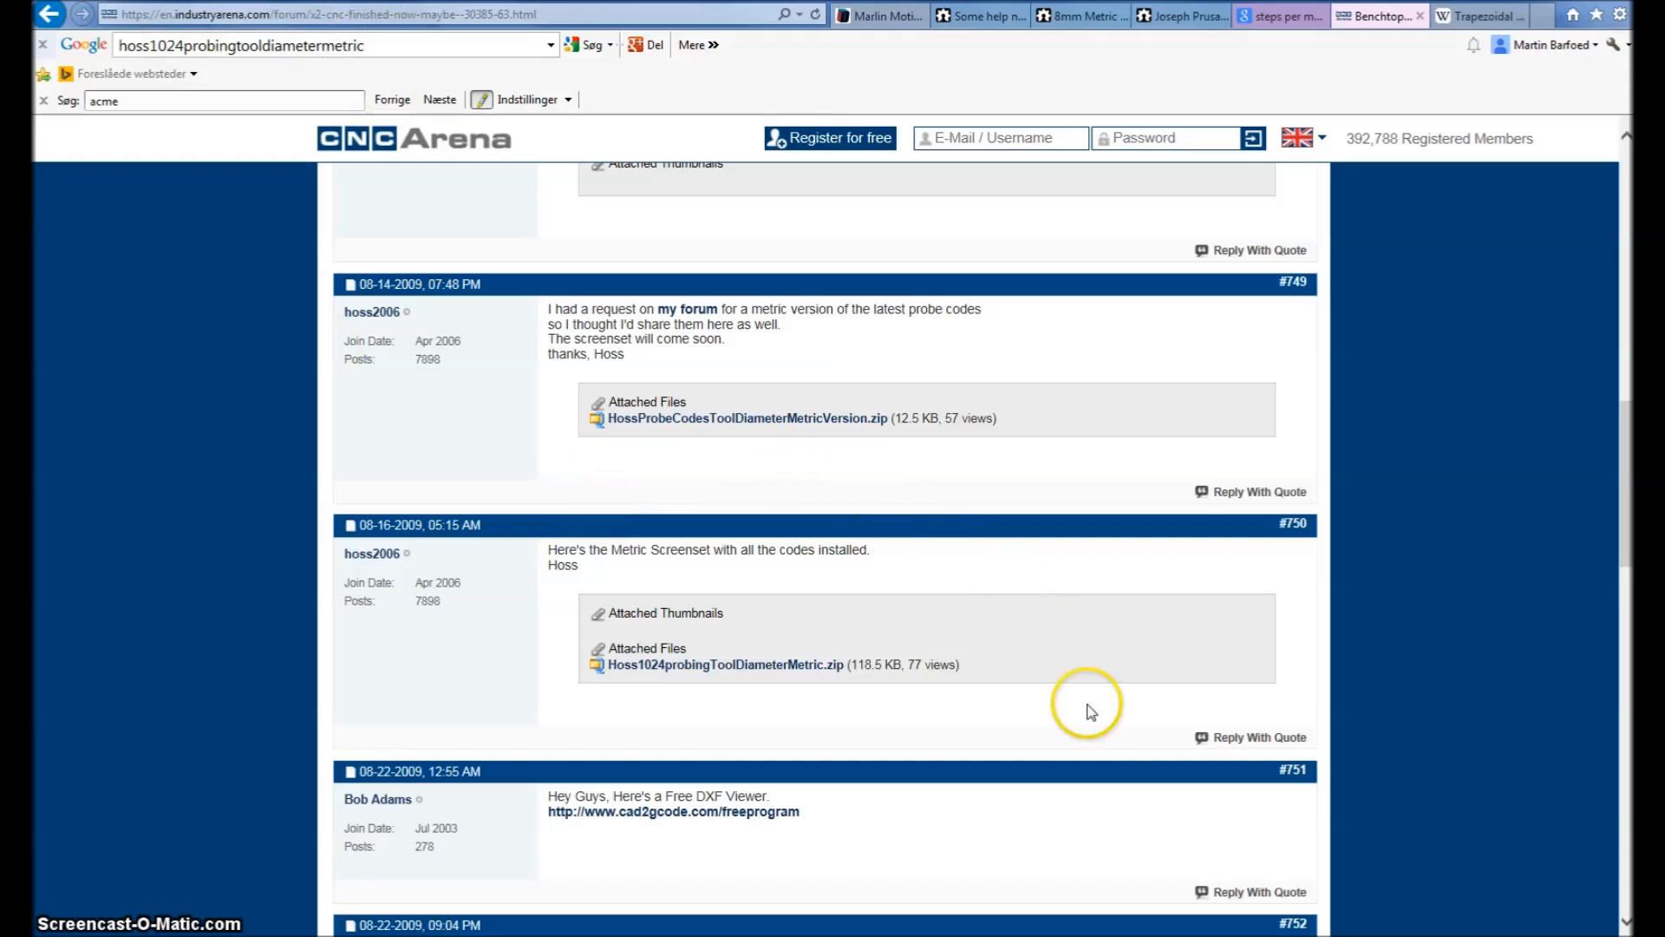
mouse_move(676, 646)
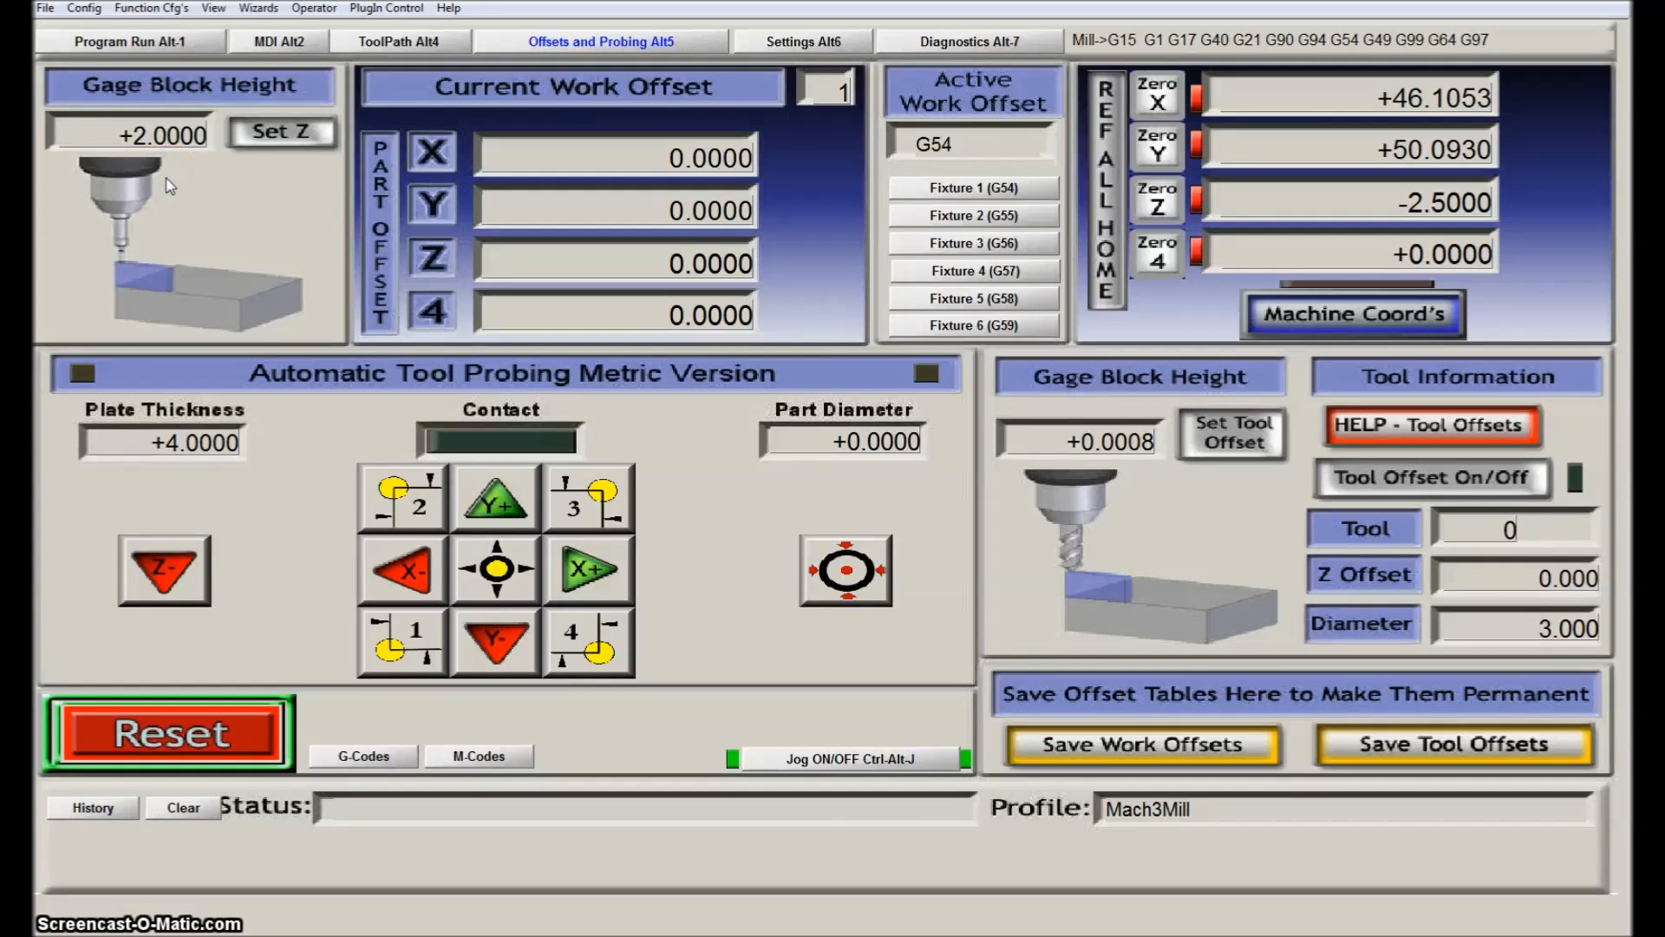
mouse_move(223, 41)
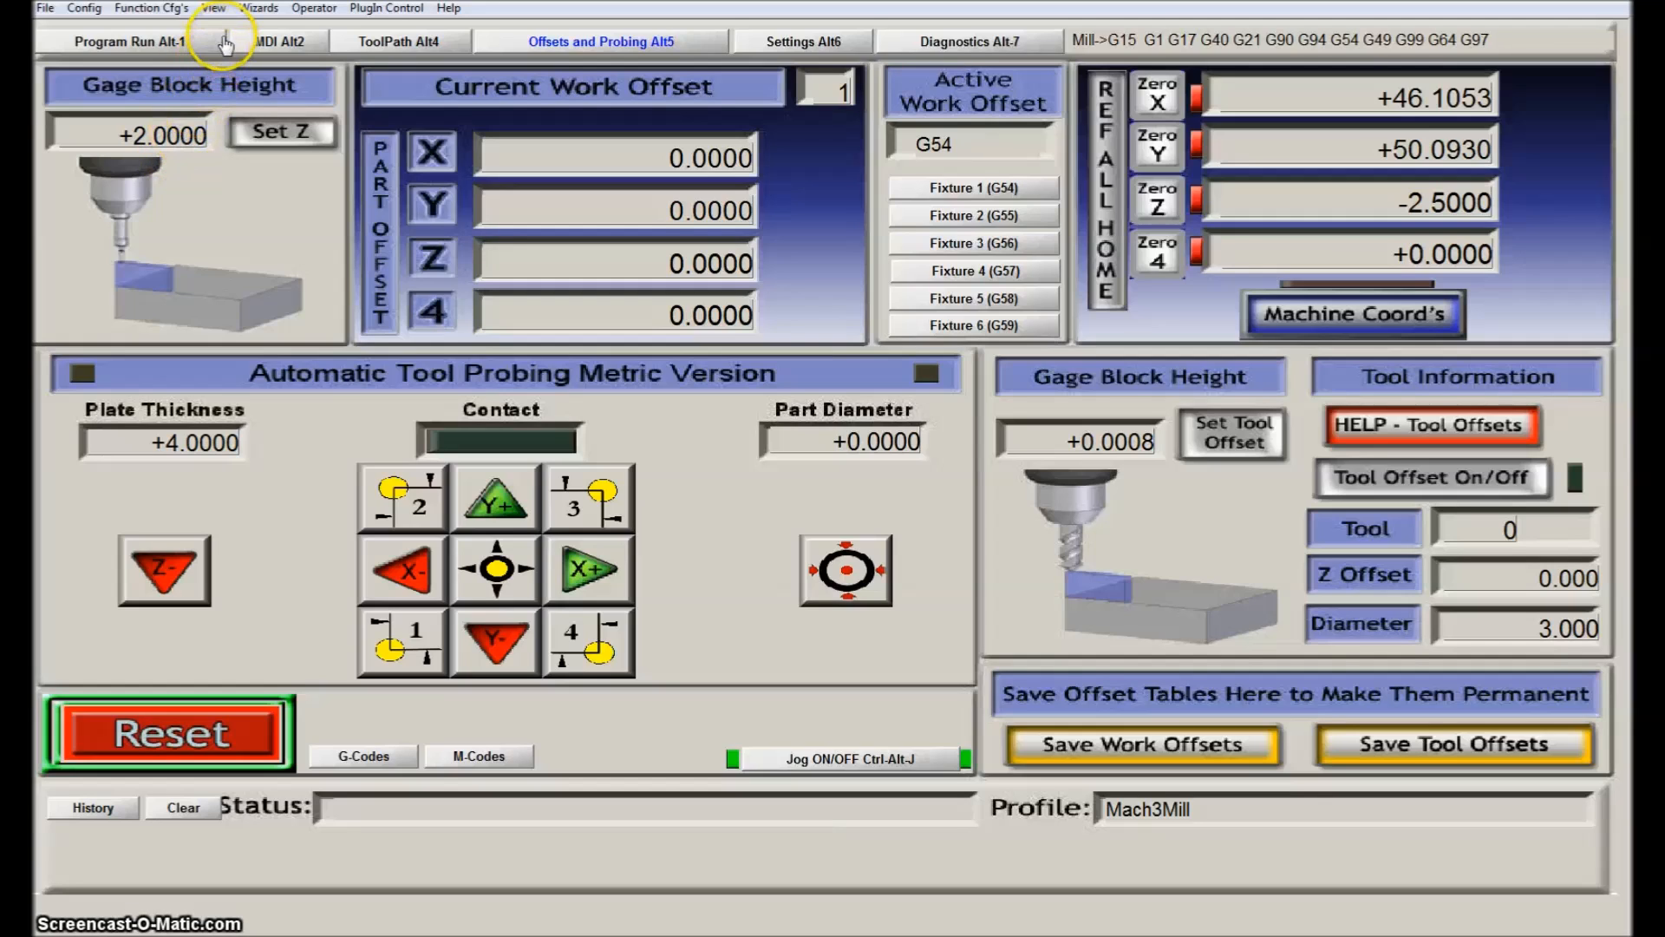
mouse_move(213, 8)
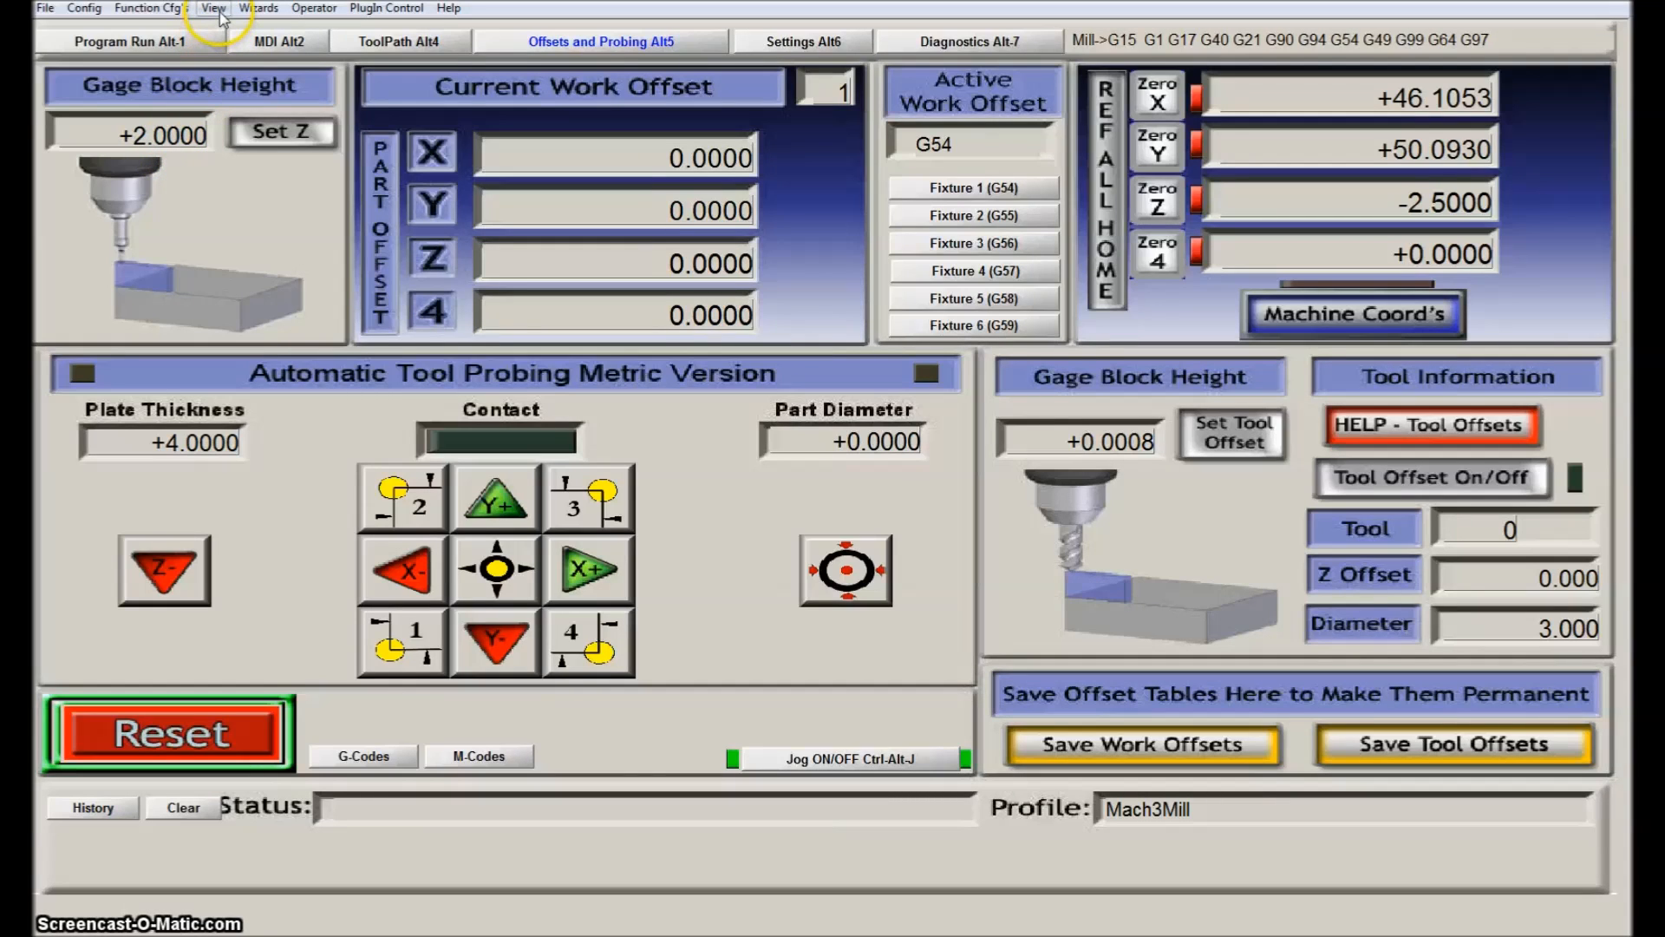
click(213, 7)
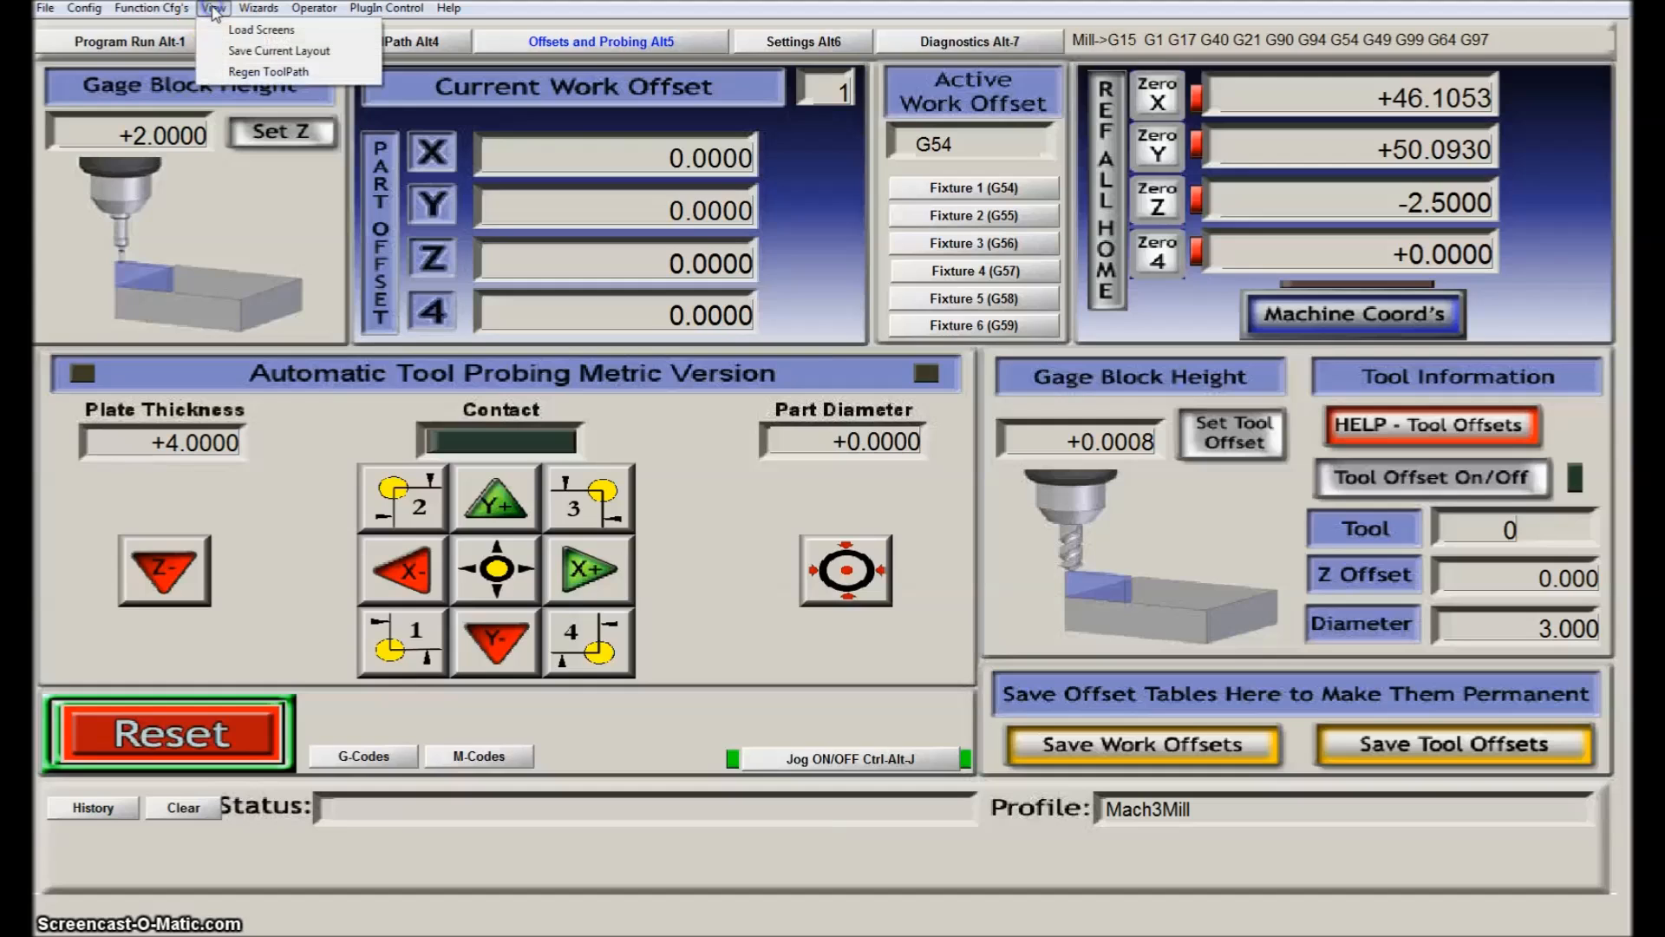
click(262, 30)
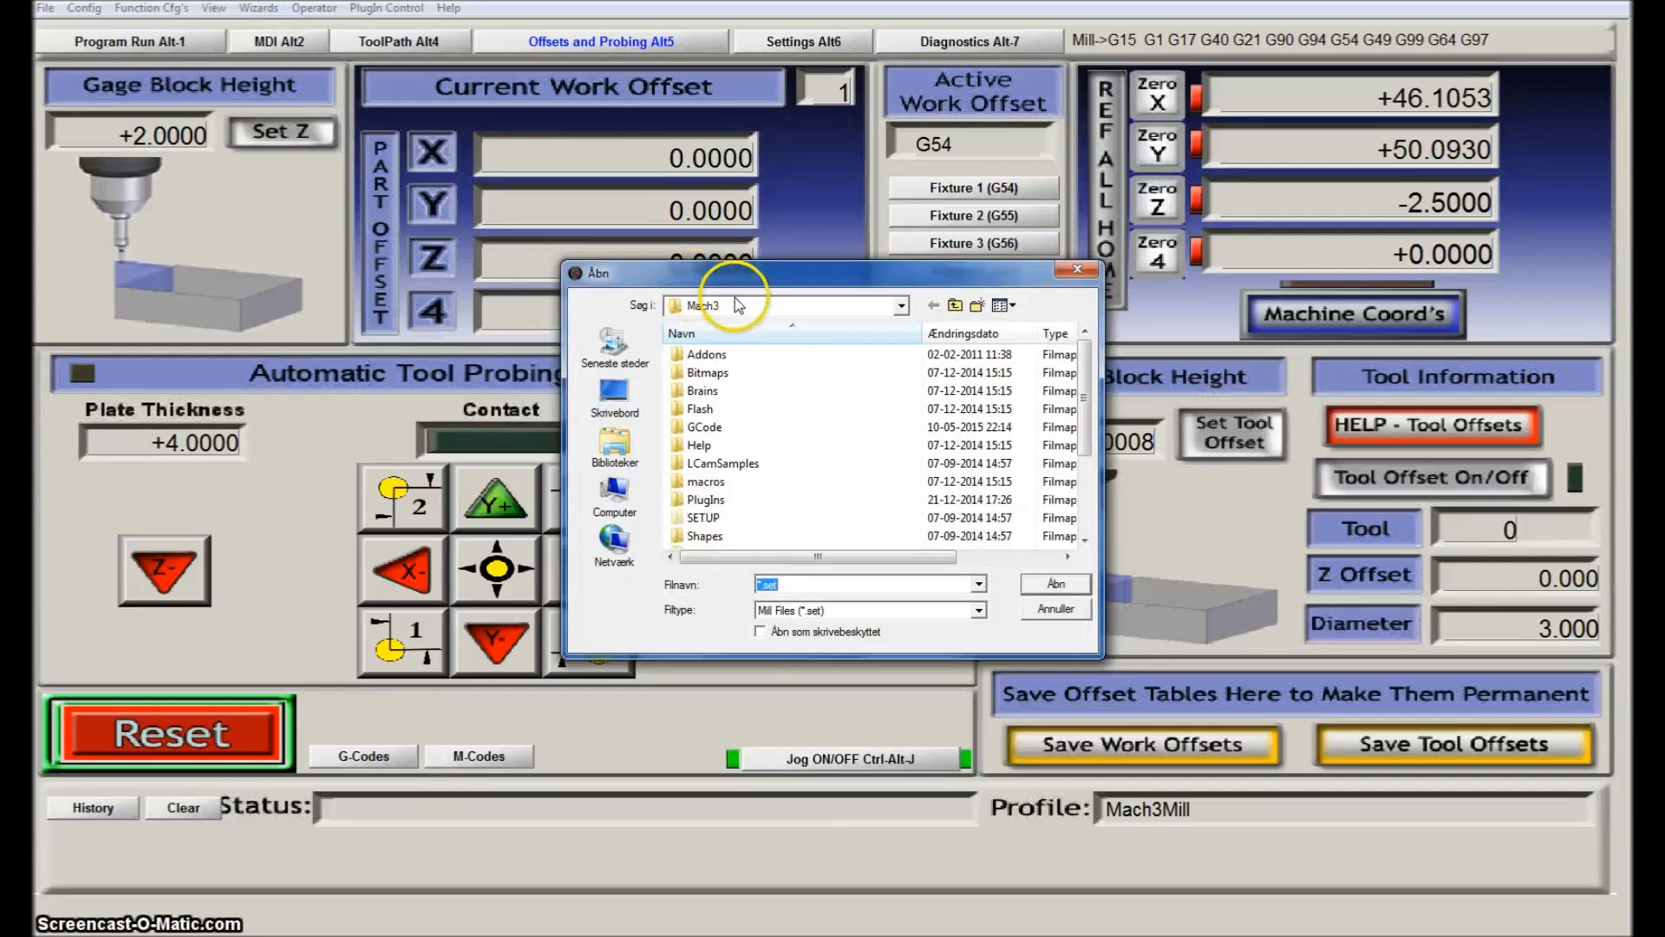
mouse_move(1083, 401)
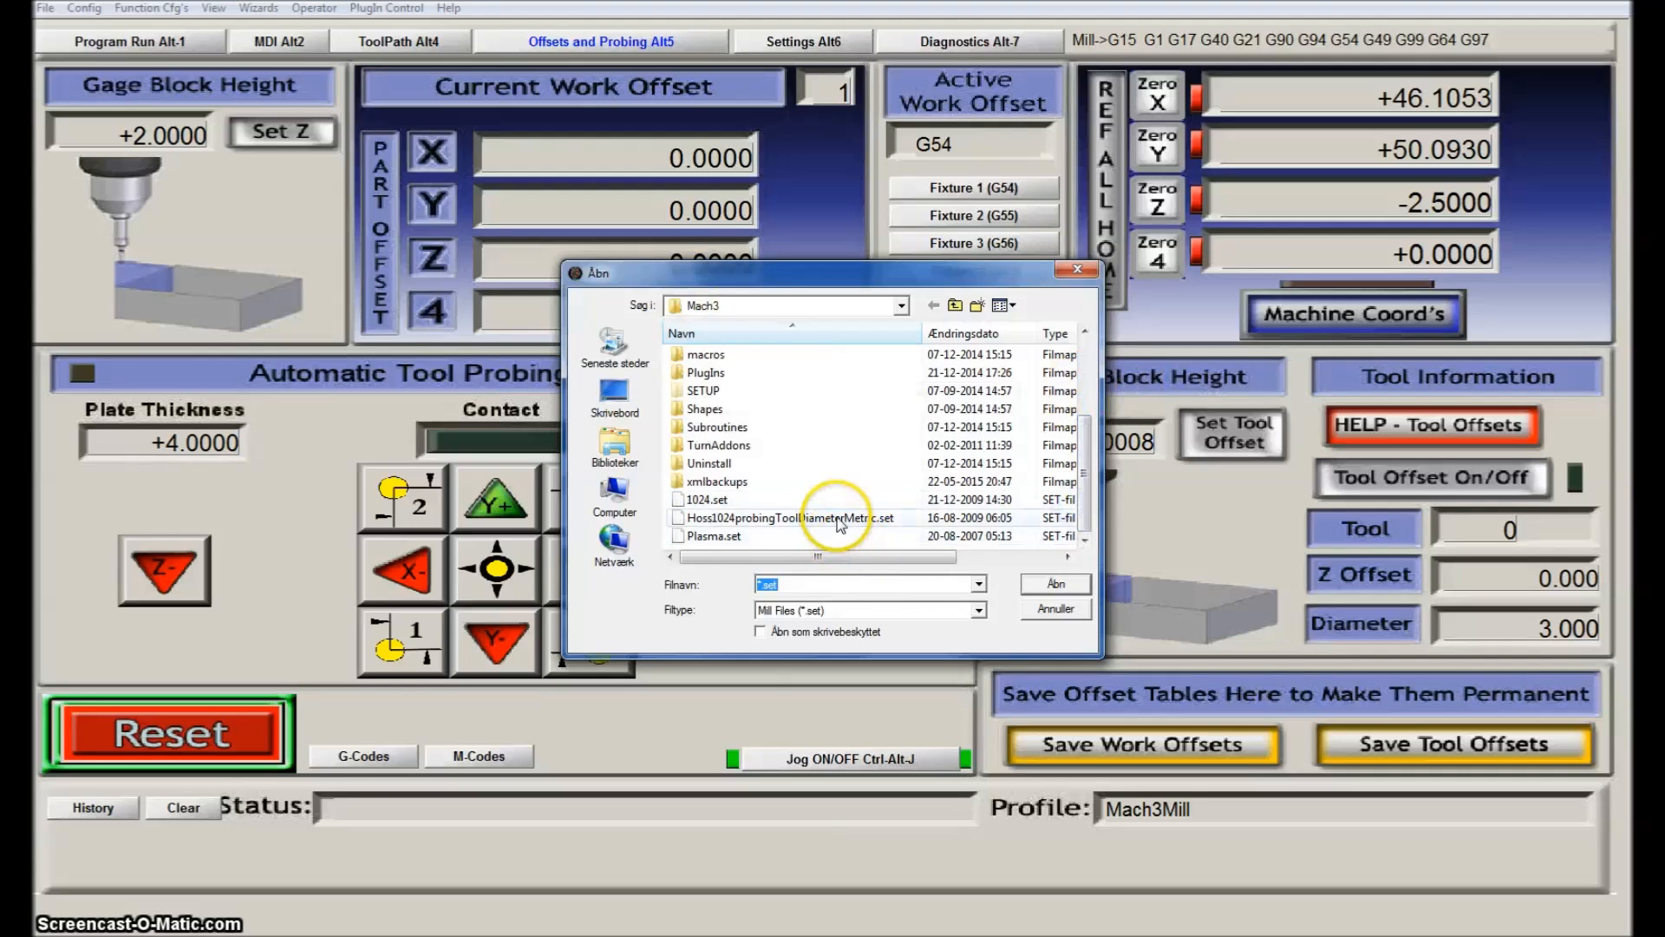
click(785, 517)
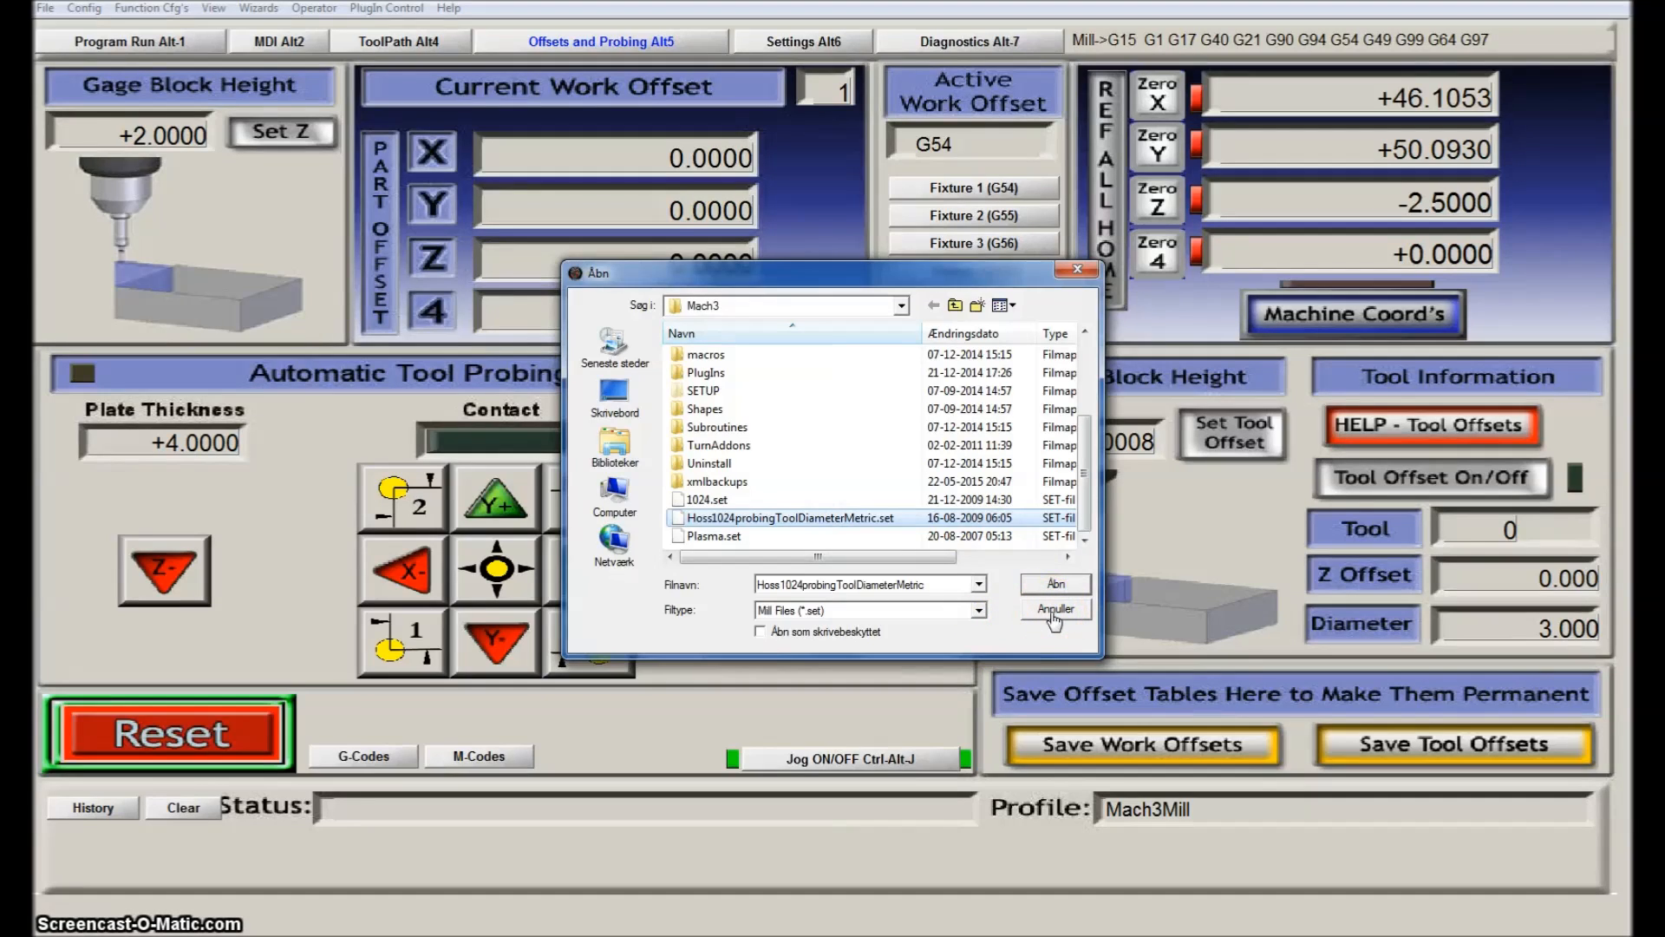
click(1053, 609)
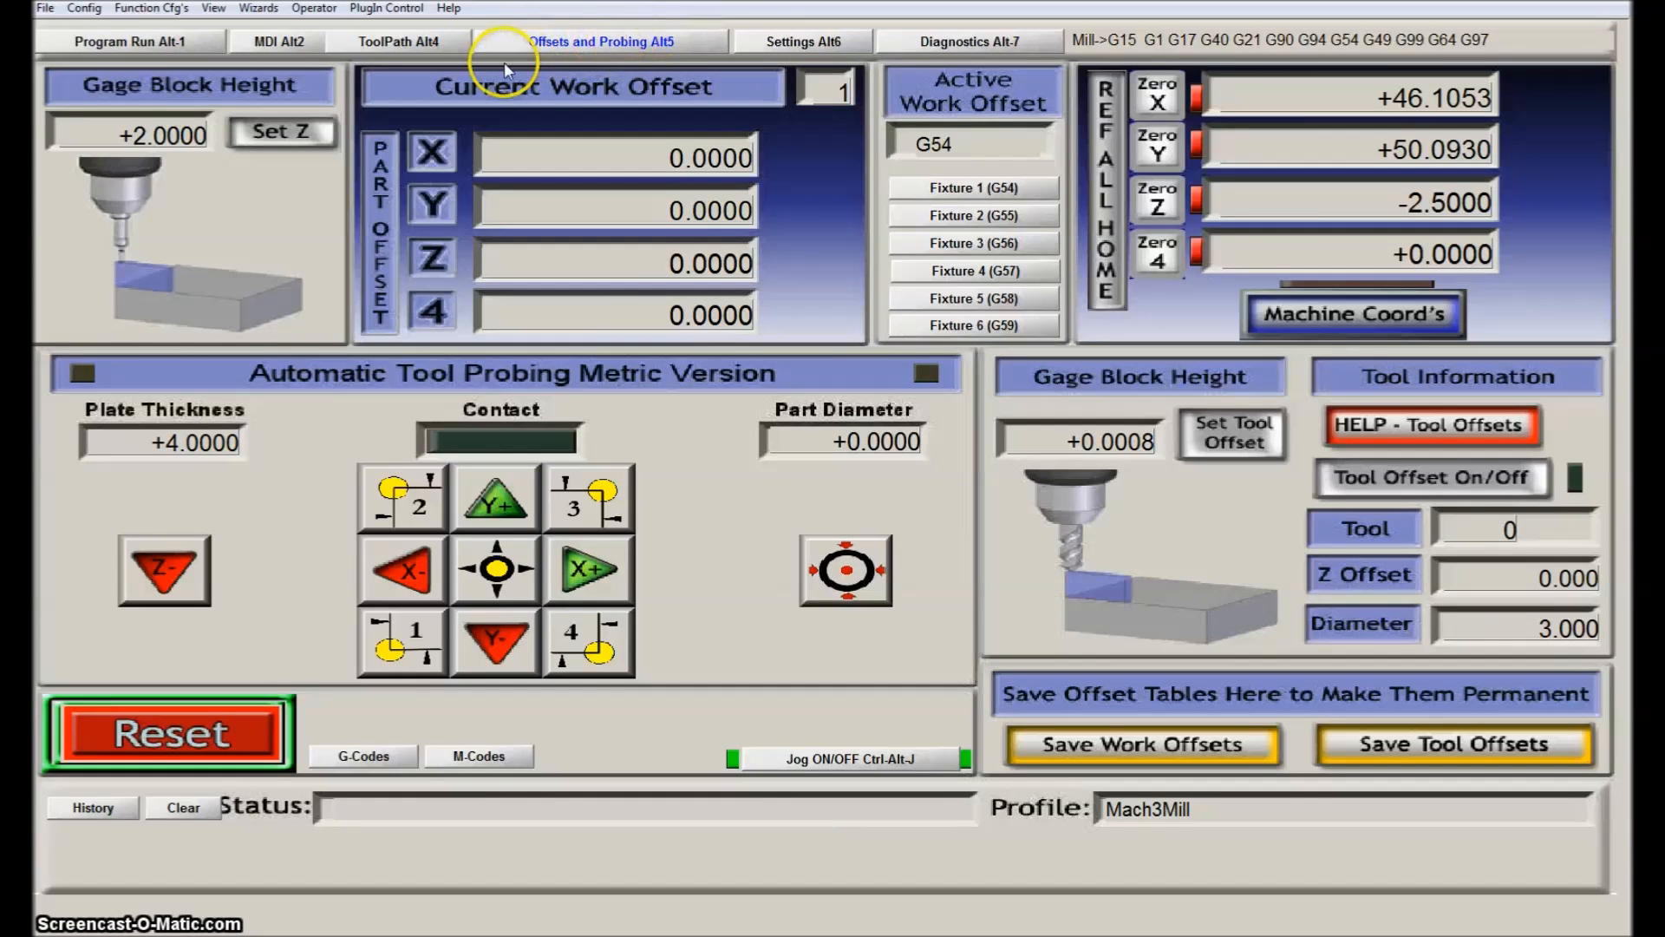
mouse_move(520, 356)
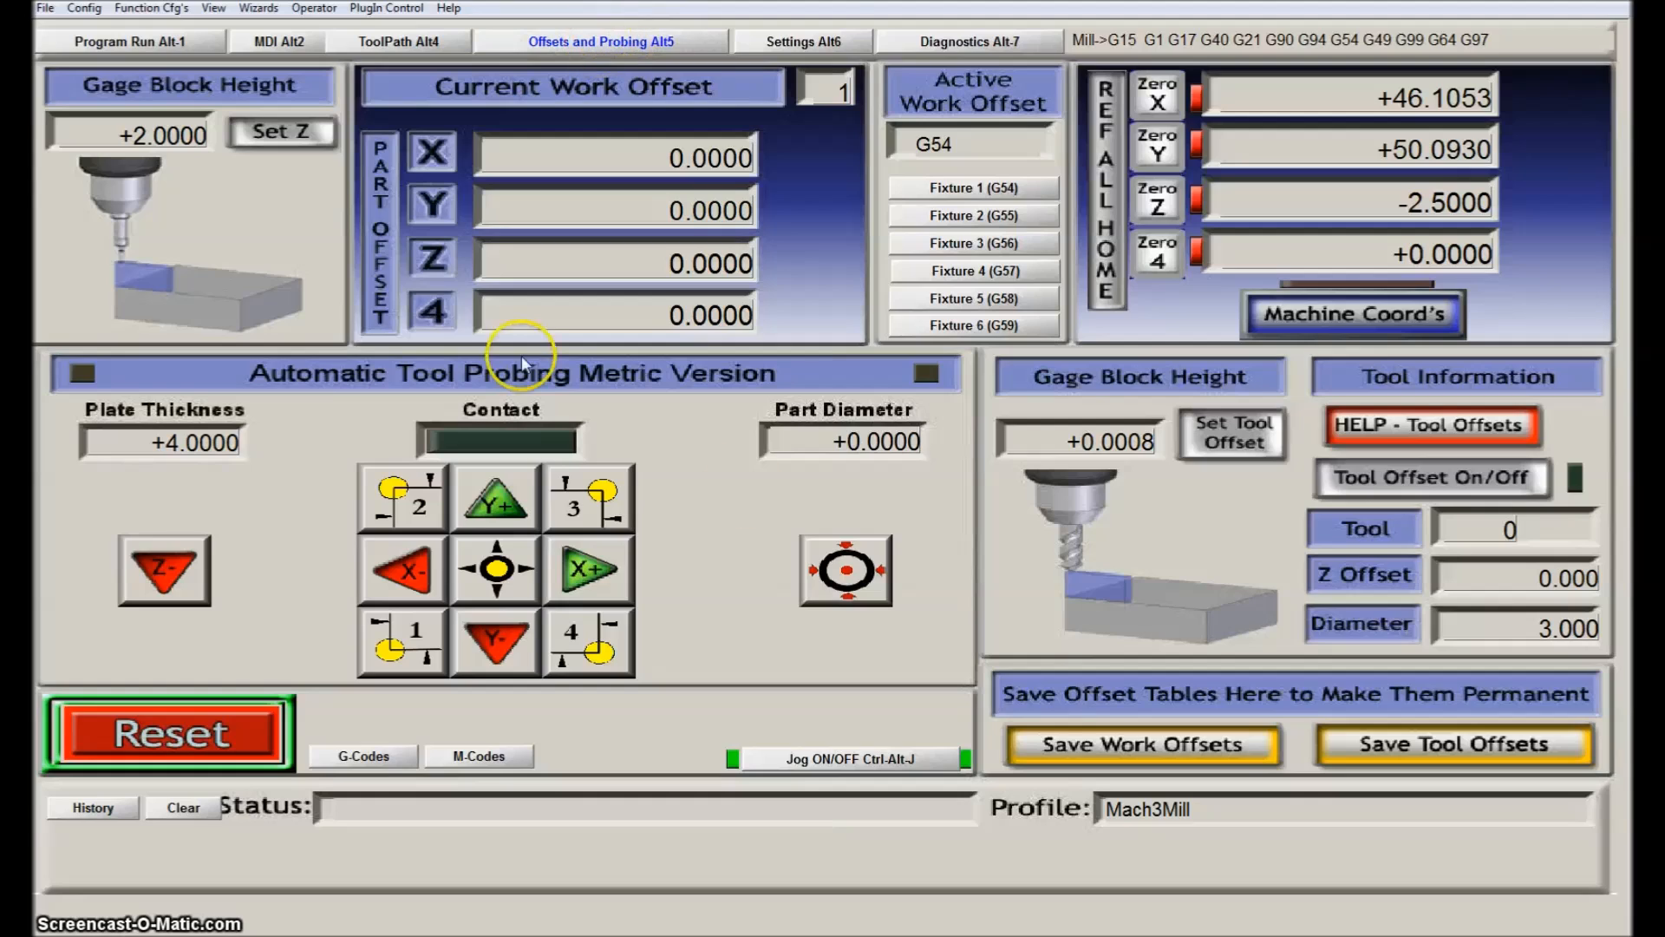
mouse_move(297, 776)
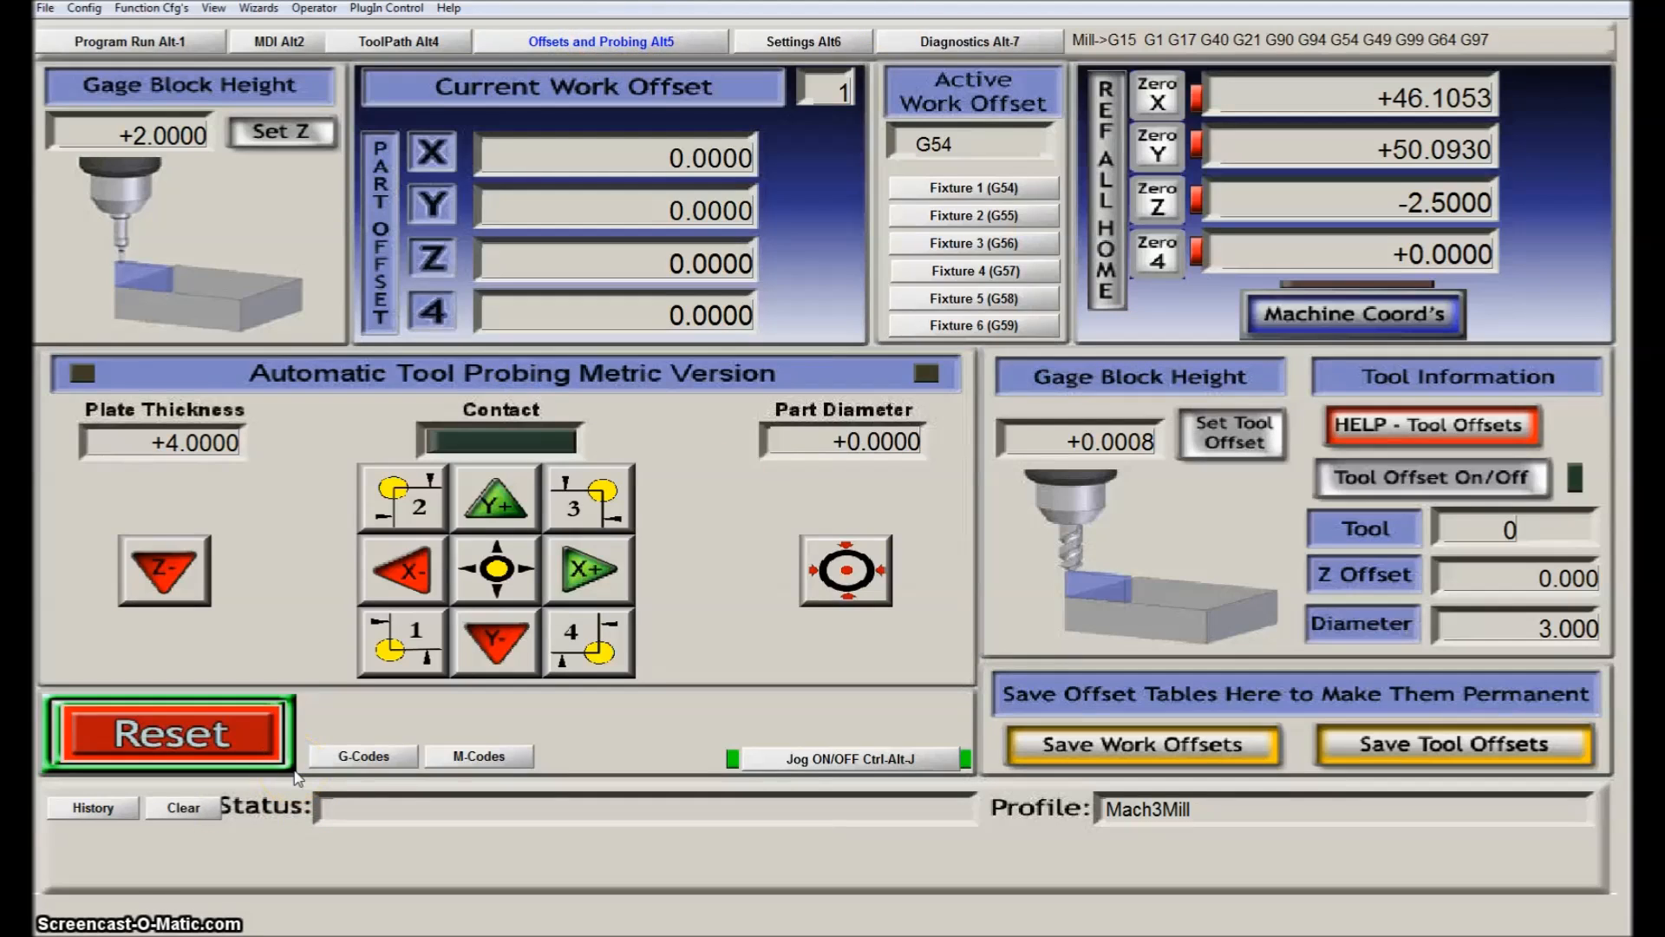
mouse_move(136, 552)
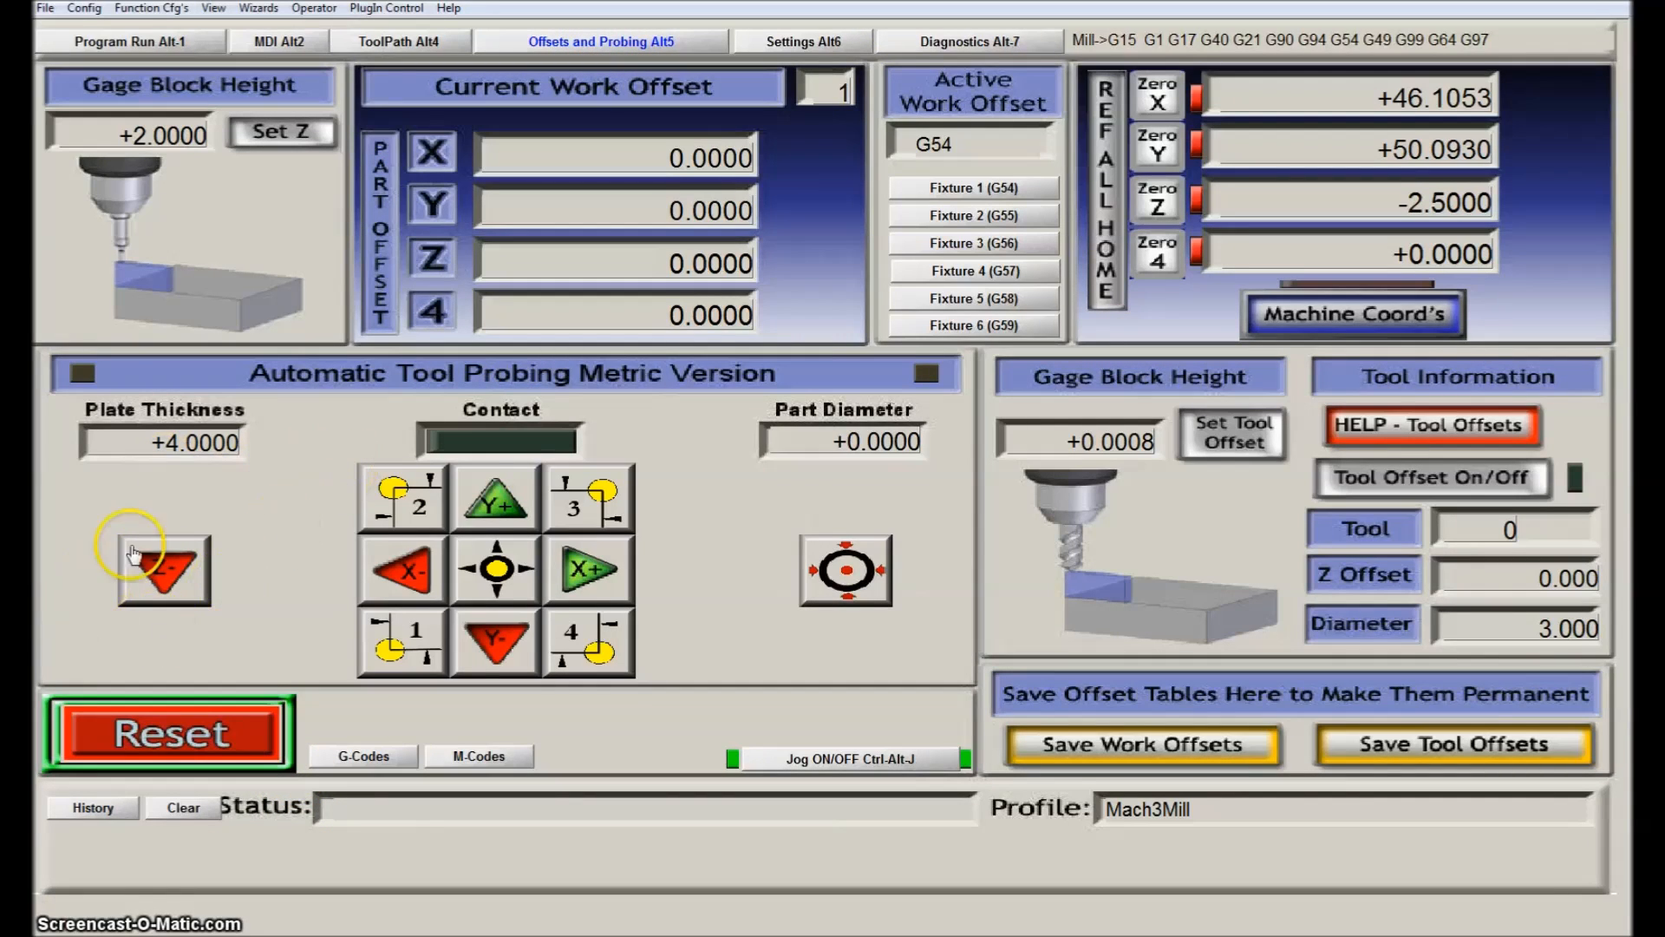
mouse_move(90, 560)
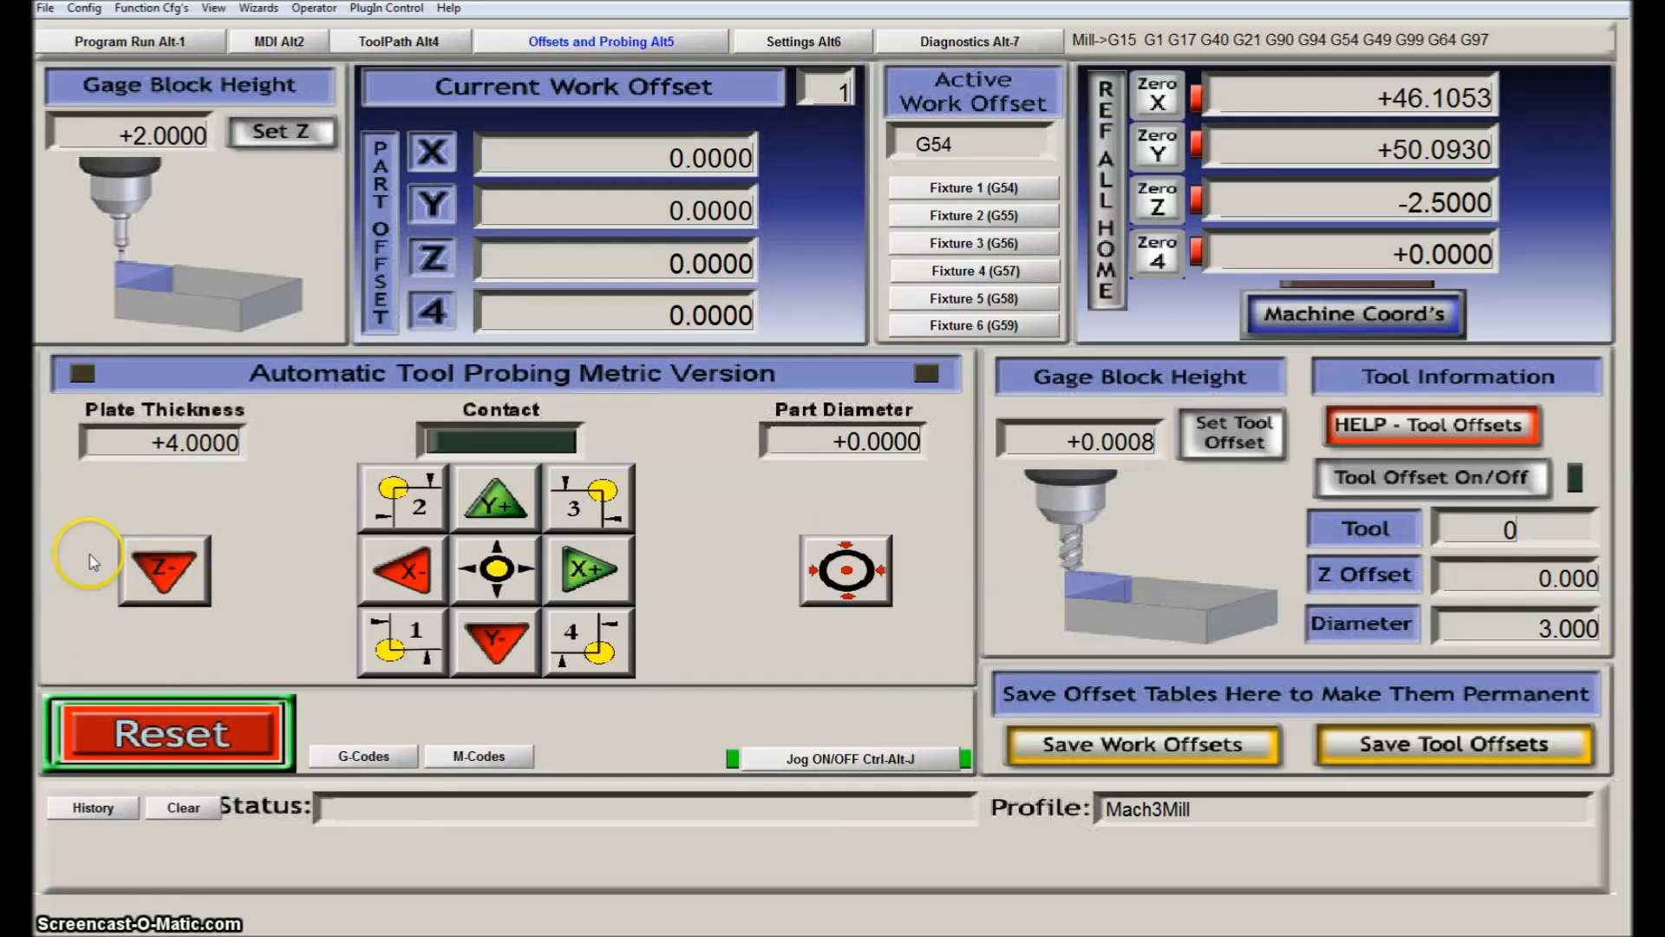
mouse_move(290, 23)
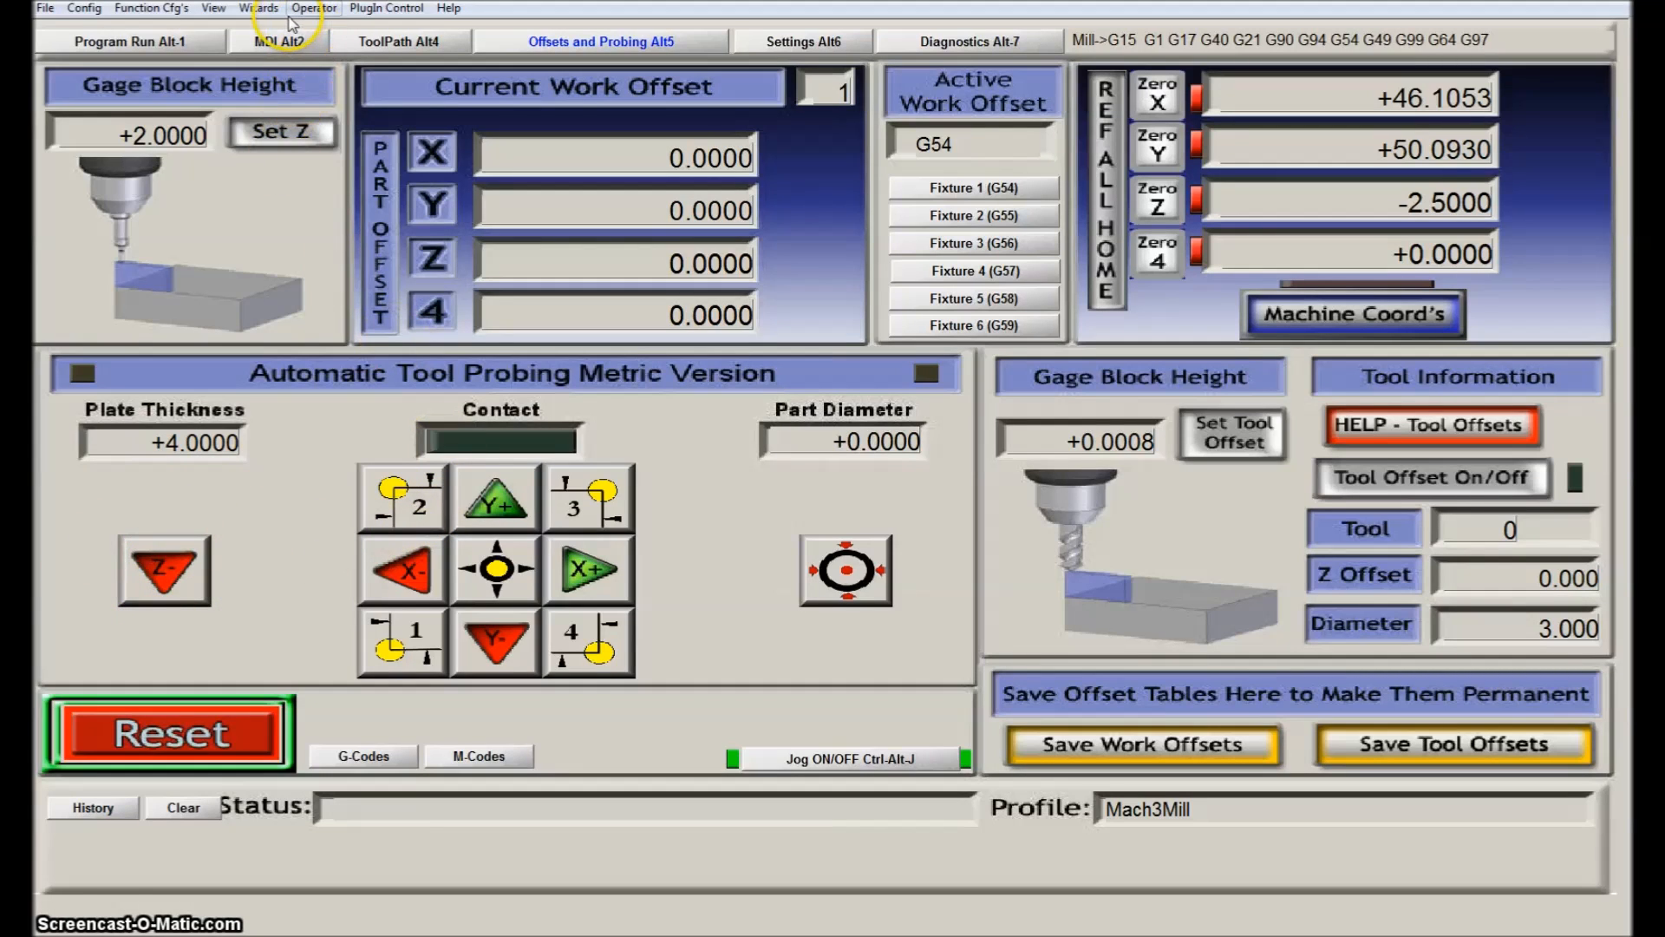
Step: Start Edit Button Script from the Operator menu so scripted buttons flash
click(312, 8)
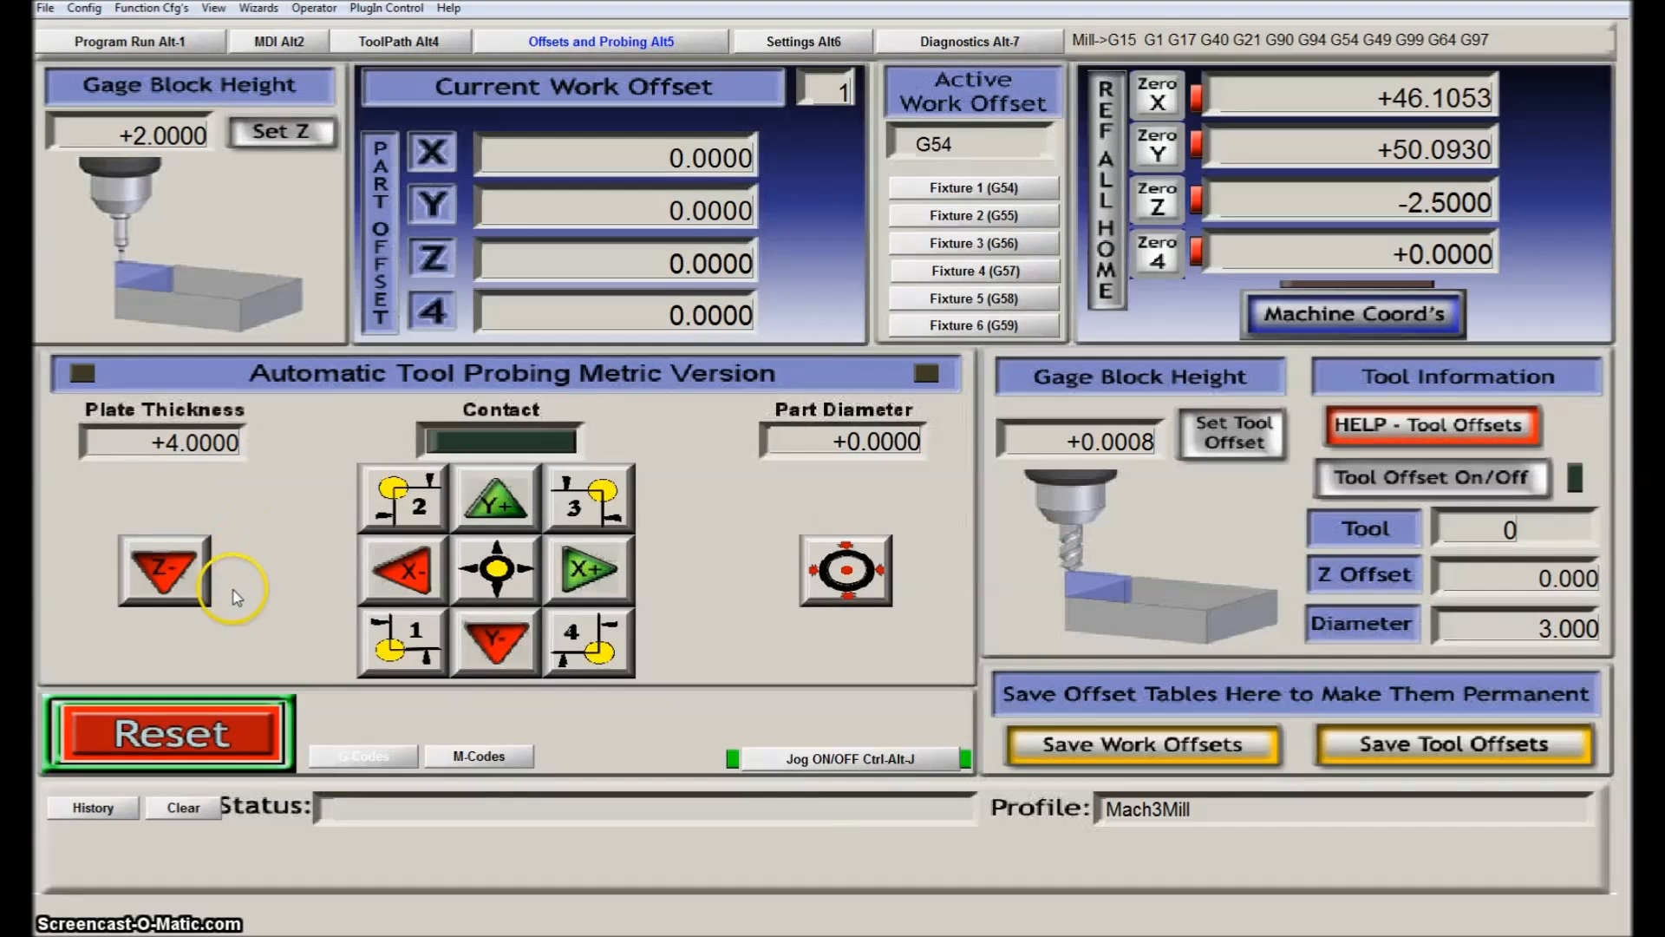
click(165, 571)
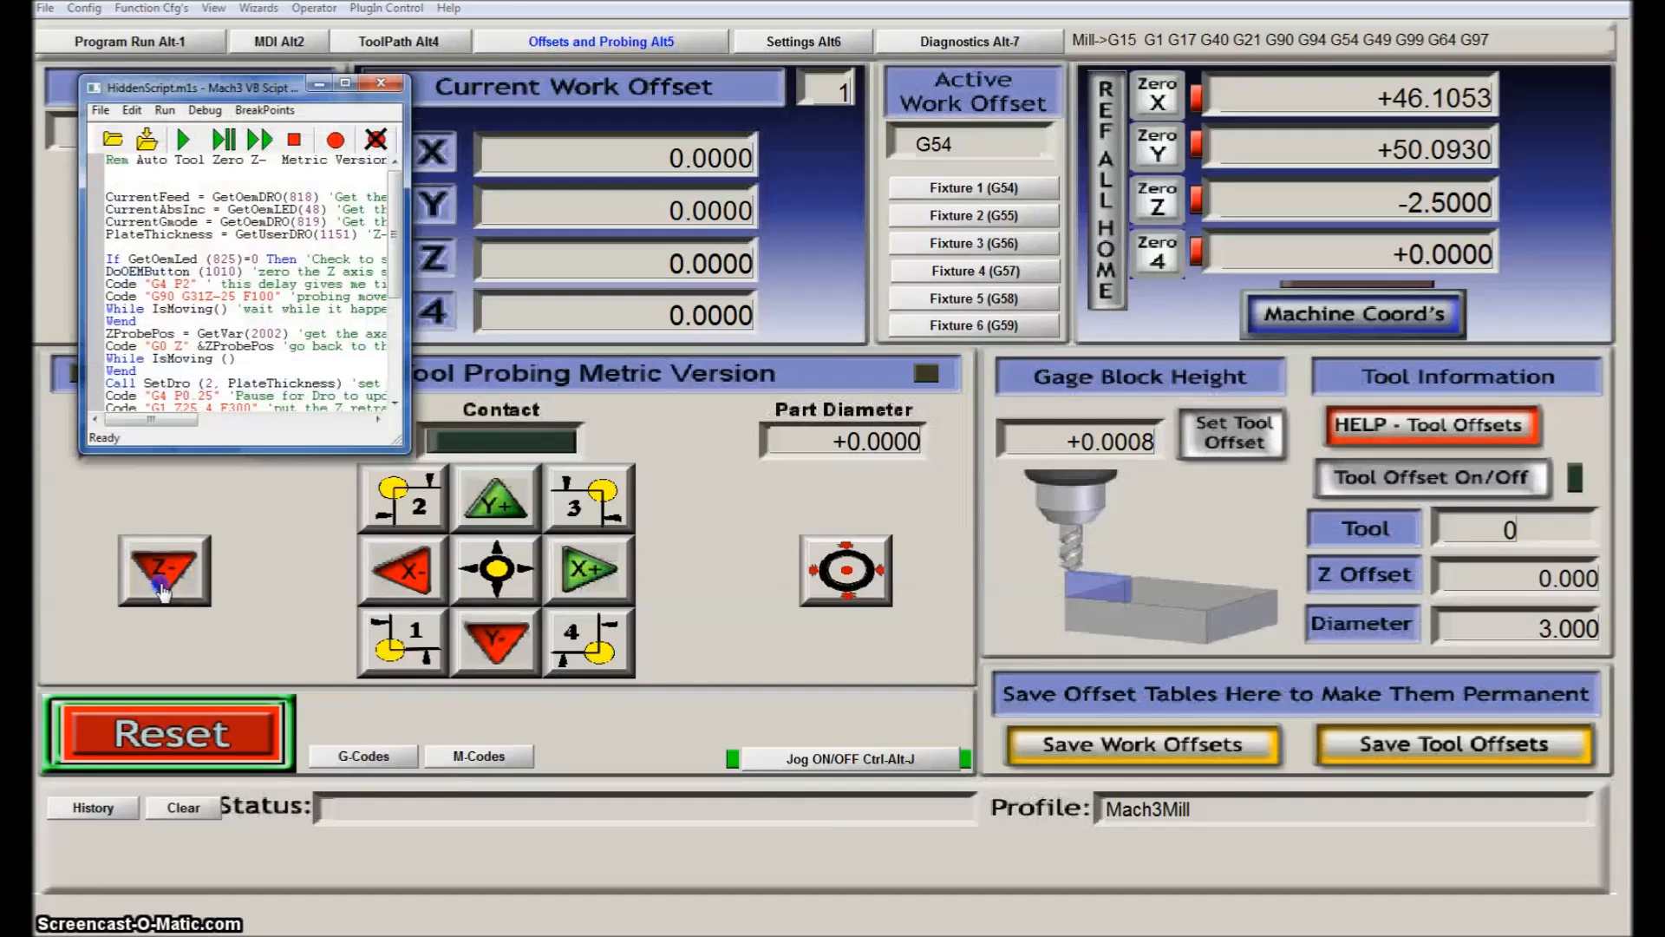
mouse_move(409, 343)
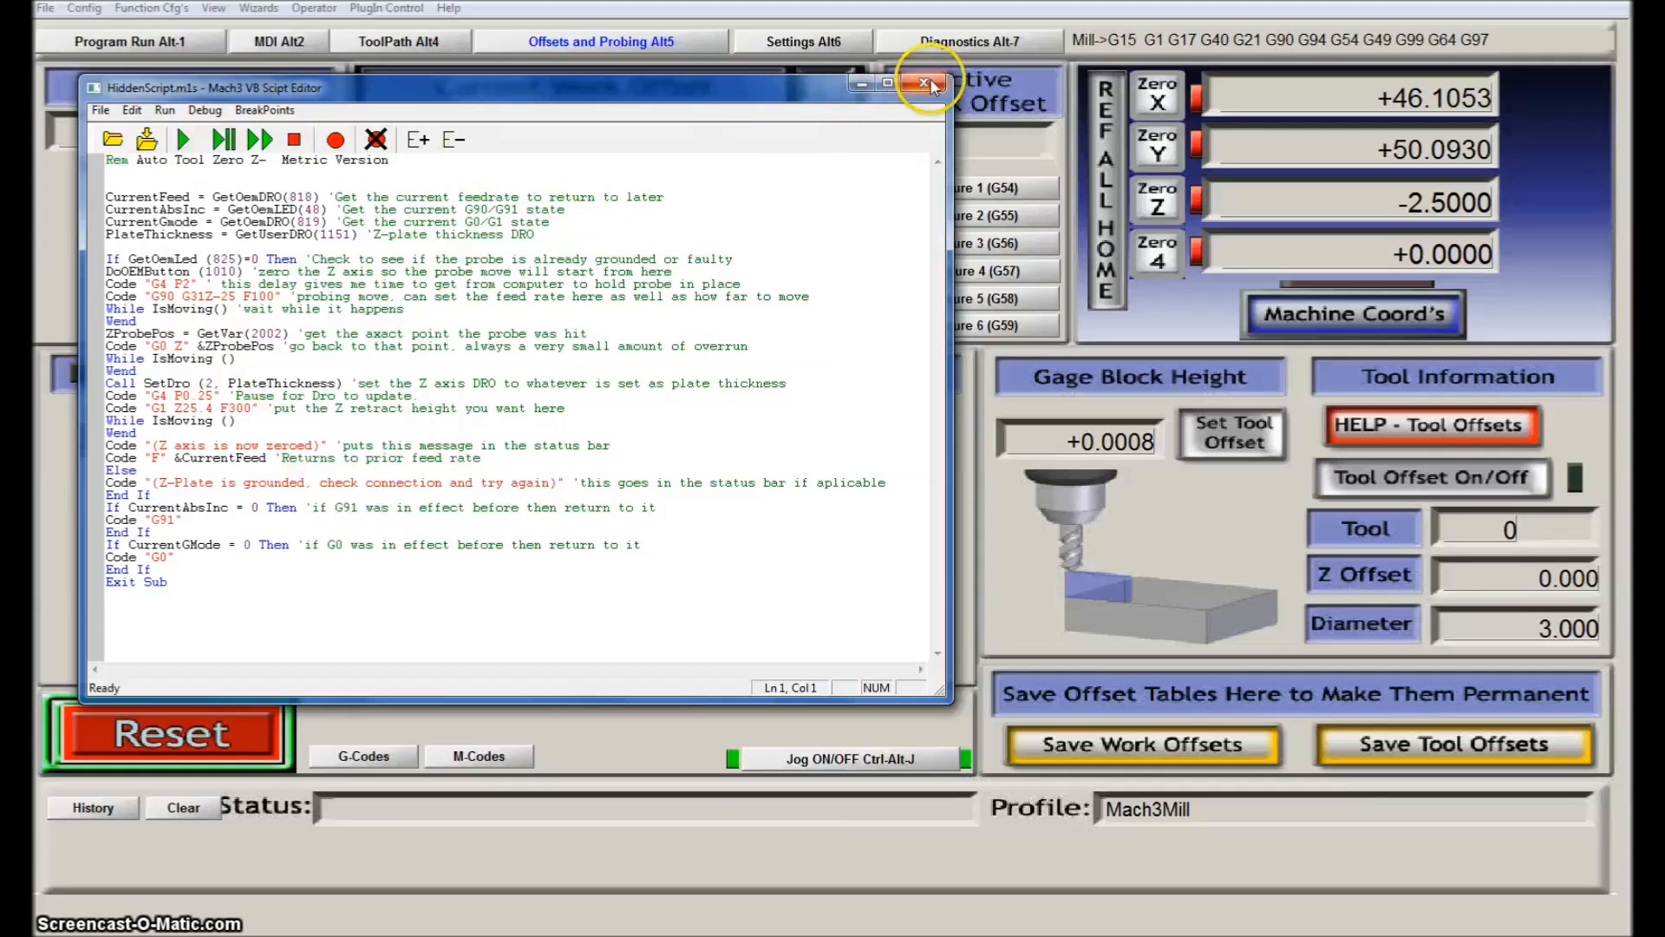
click(930, 83)
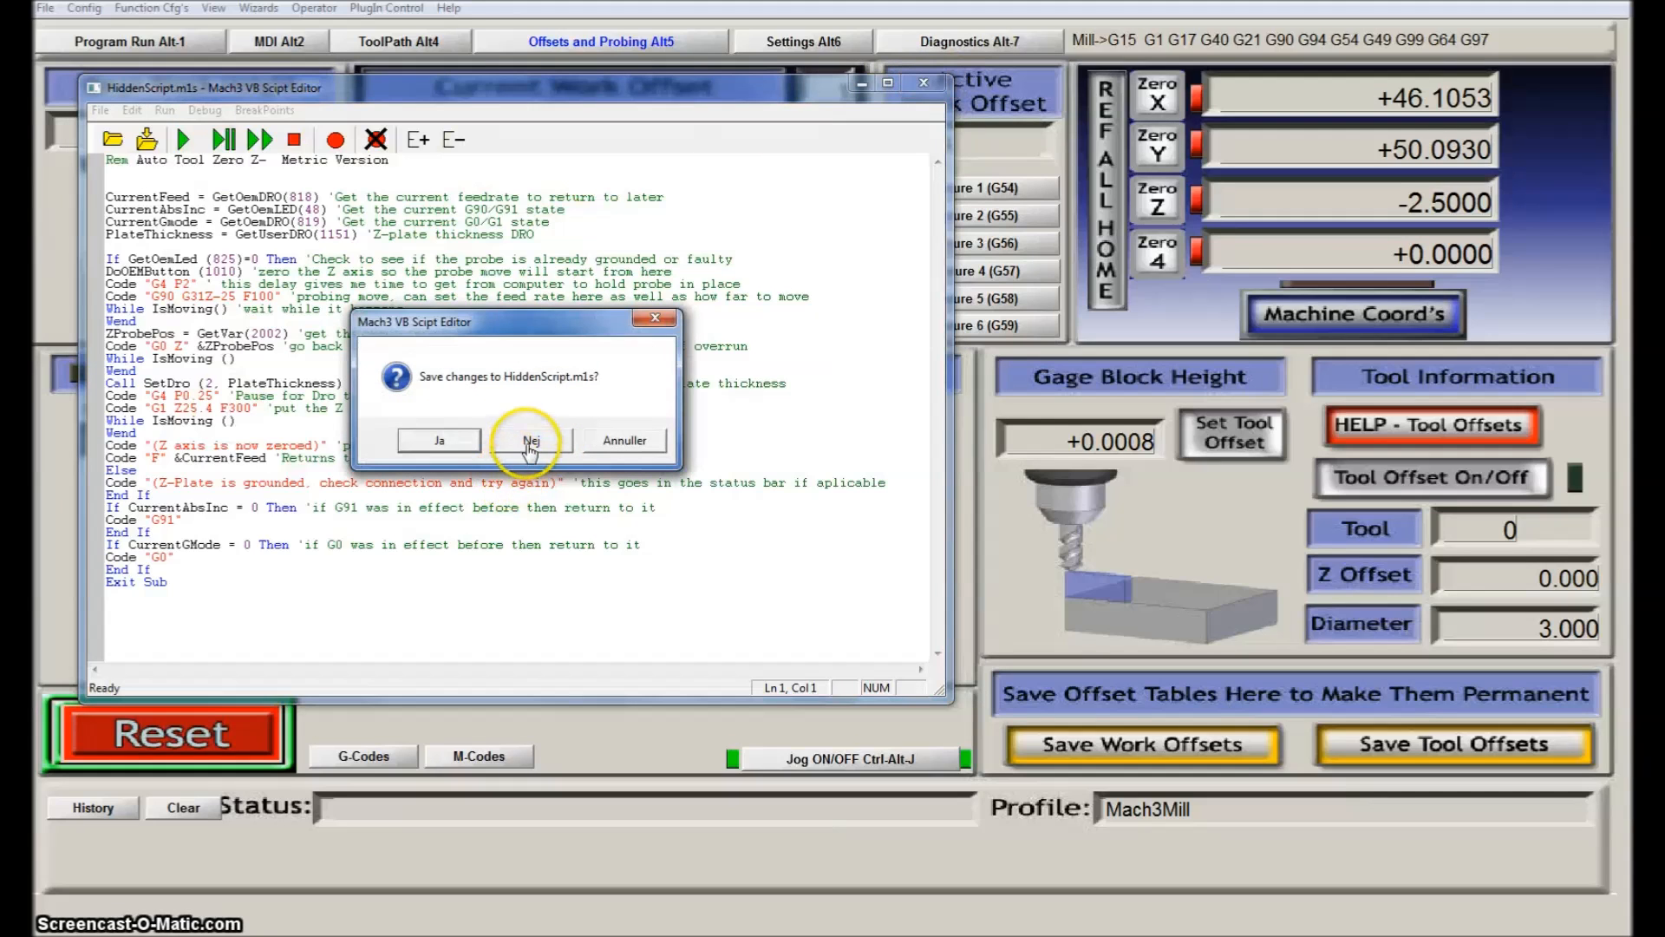
click(530, 439)
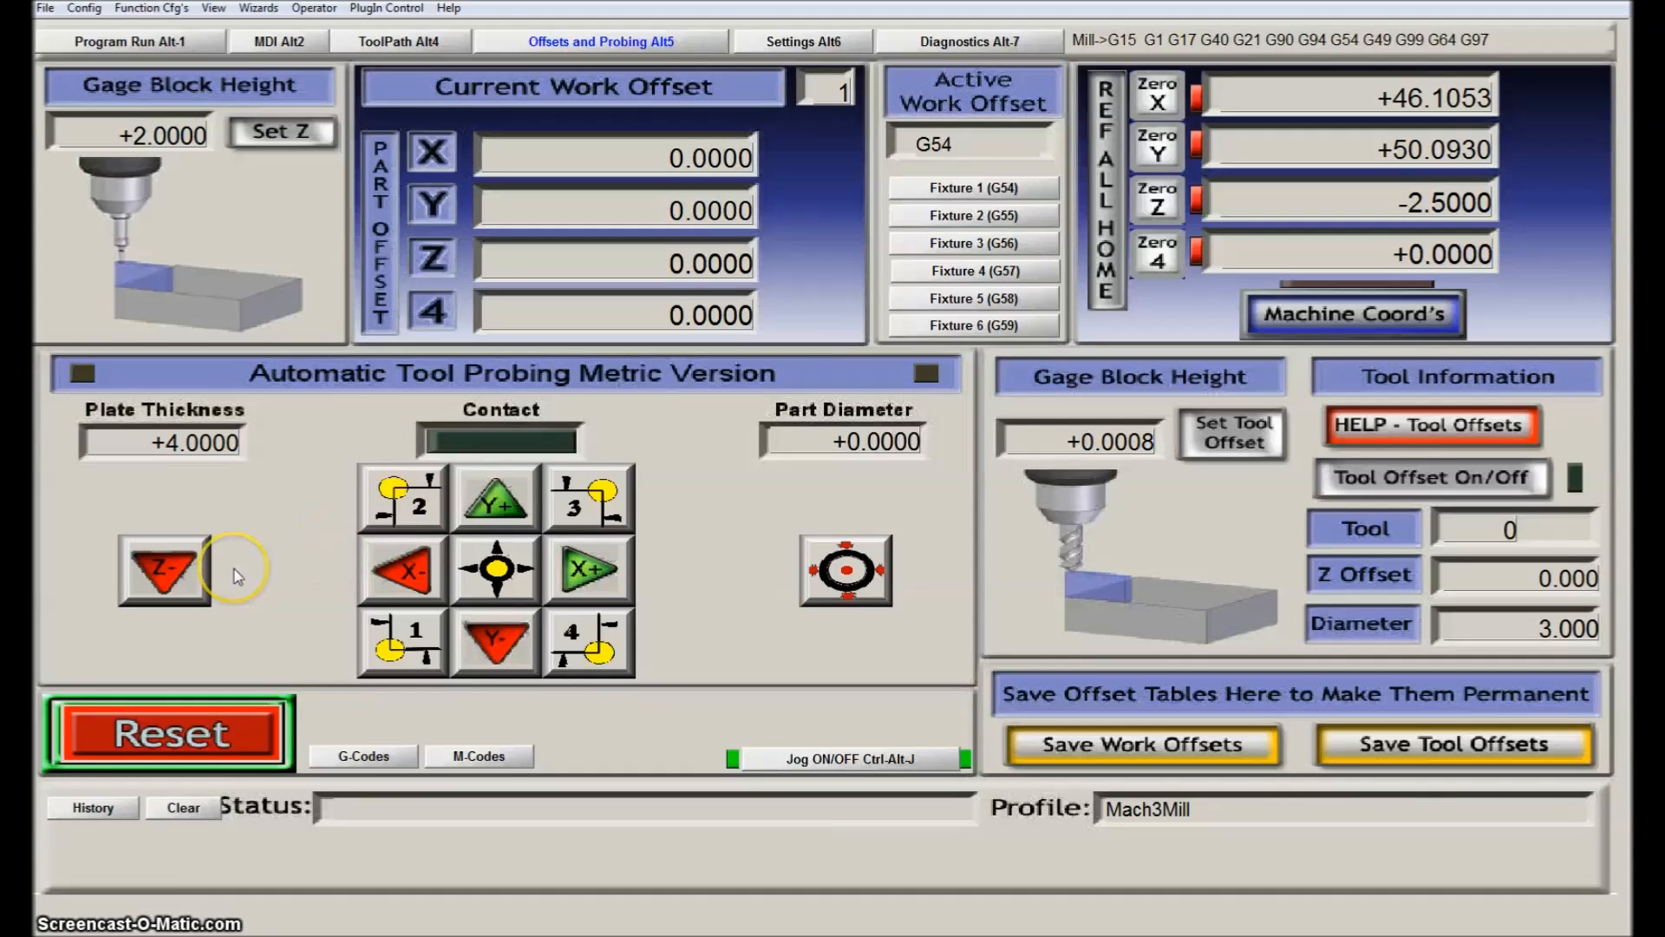